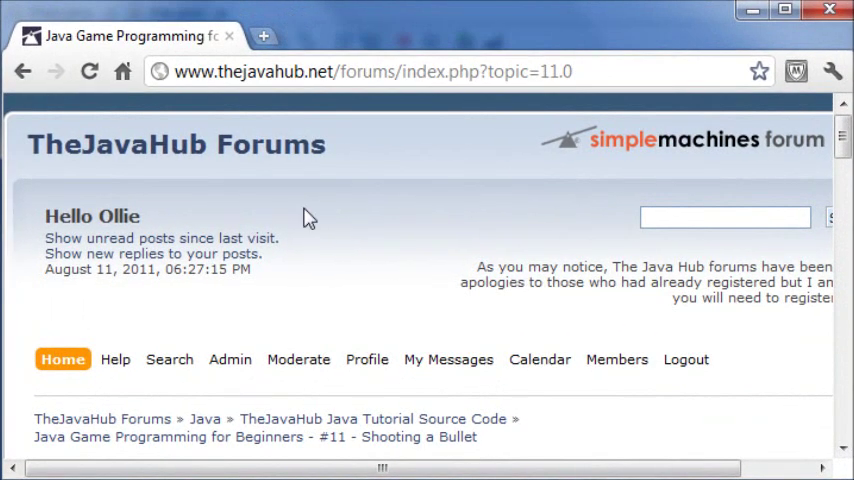
# Run the game to check the ship moving, then close the game window
pyautogui.scroll(-3)
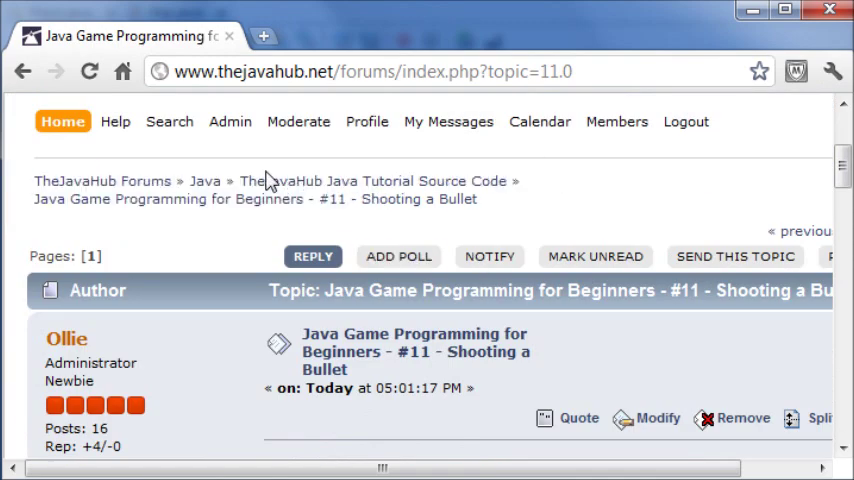
pyautogui.scroll(-3)
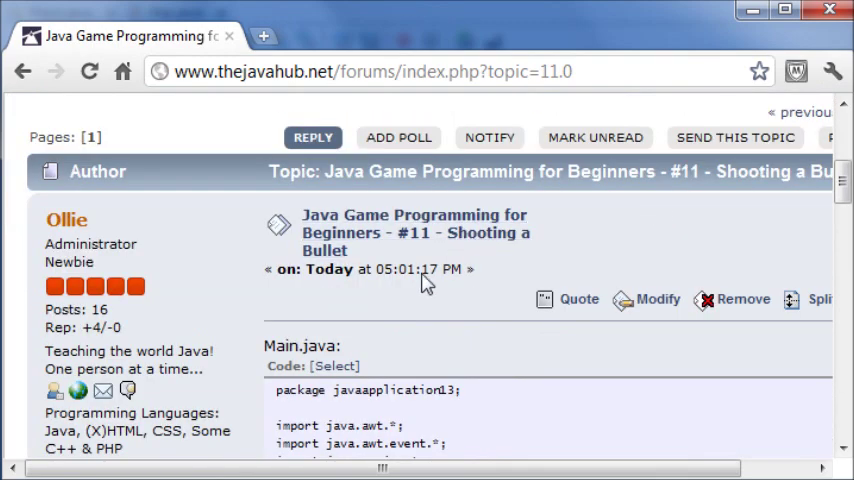
pyautogui.scroll(-3)
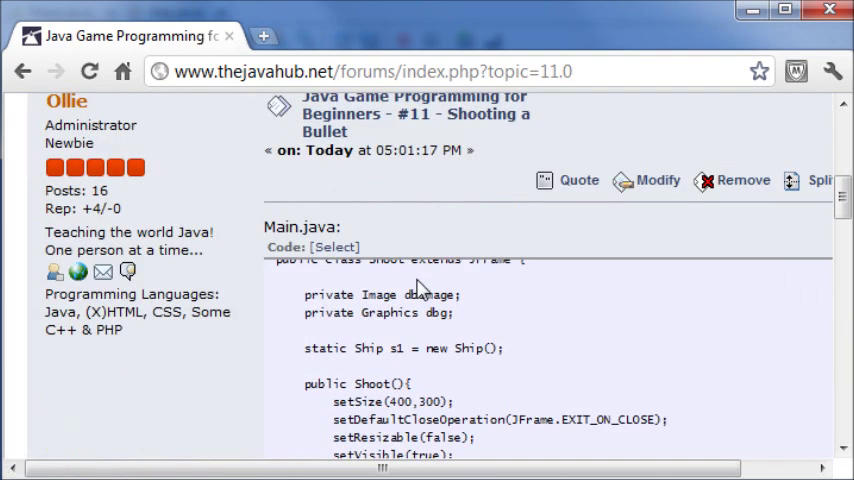
pyautogui.scroll(-3)
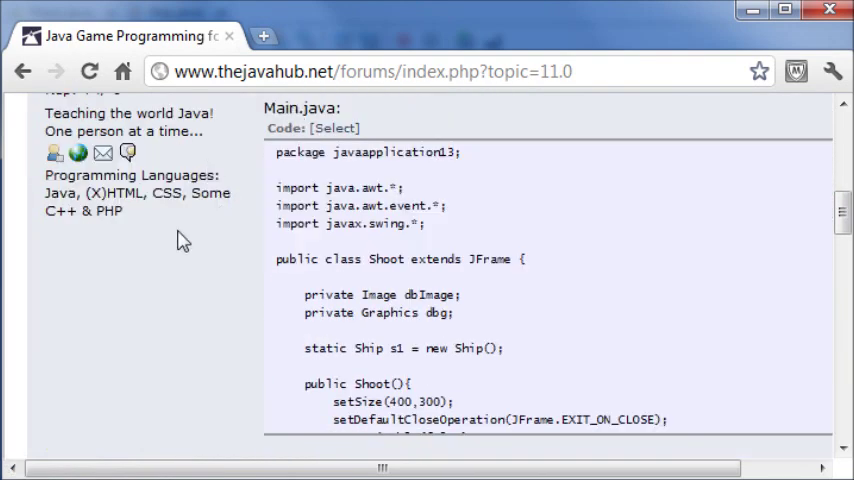
pyautogui.scroll(-3)
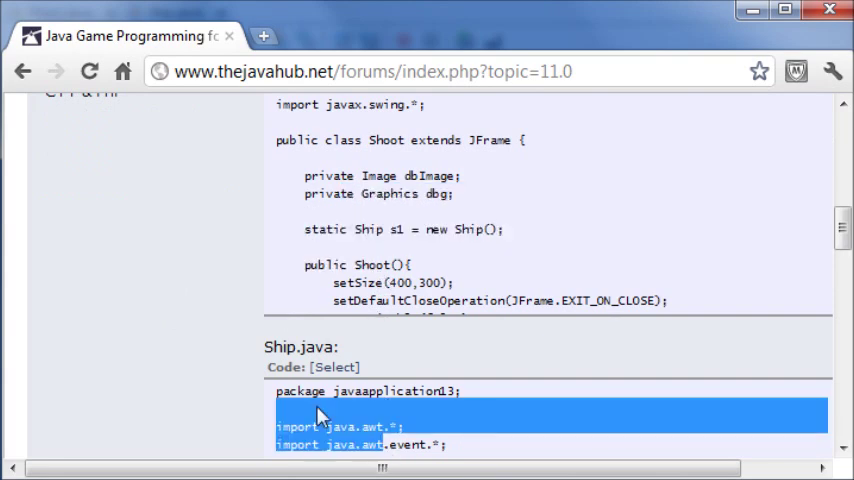
pyautogui.scroll(3)
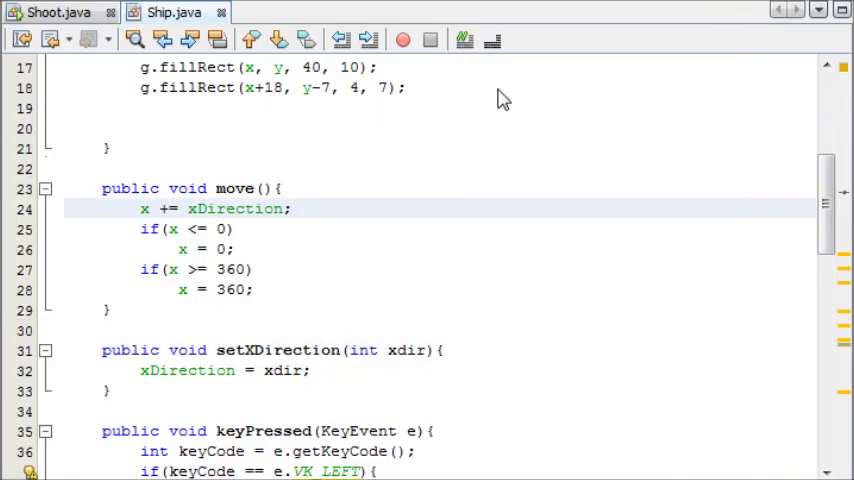
pyautogui.moveTo(270, 278)
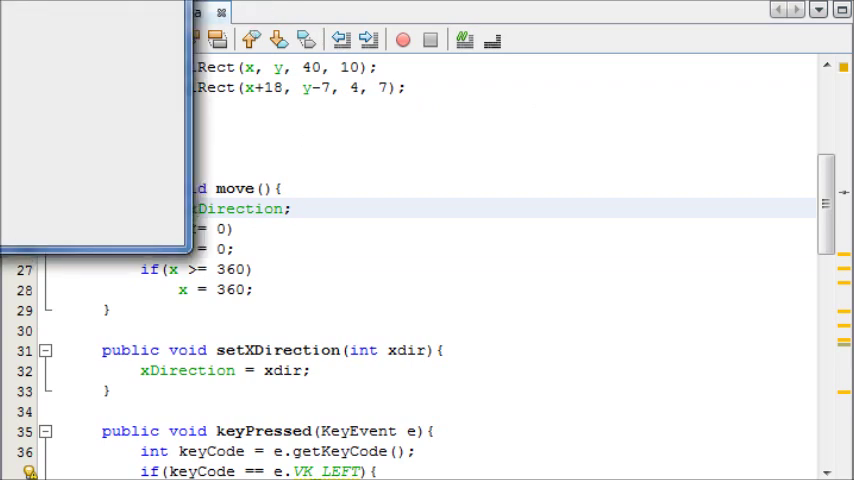
pyautogui.click(402, 39)
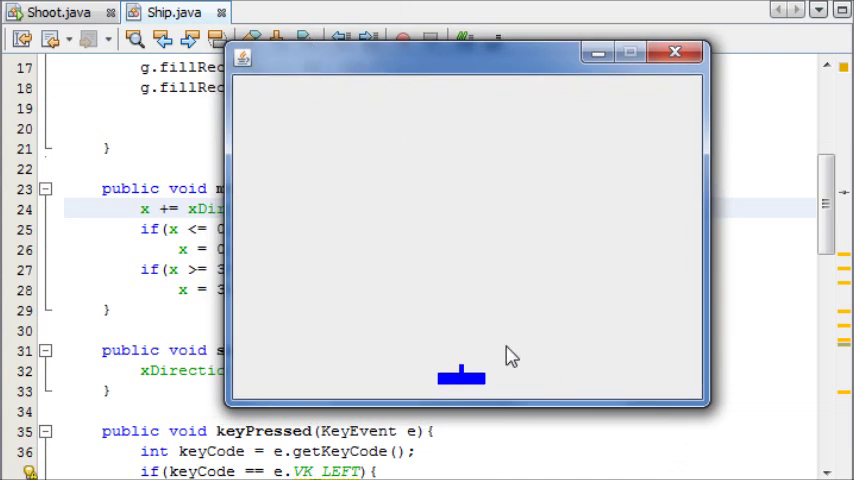
pyautogui.press('Left')
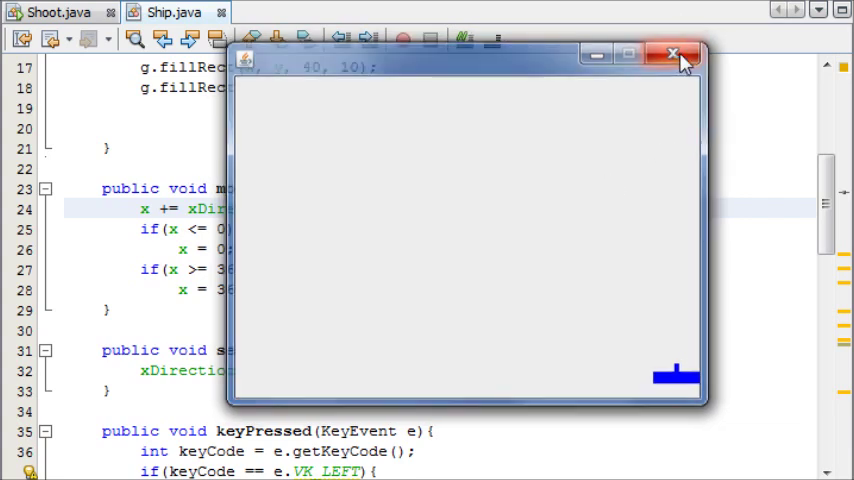
pyautogui.click(673, 54)
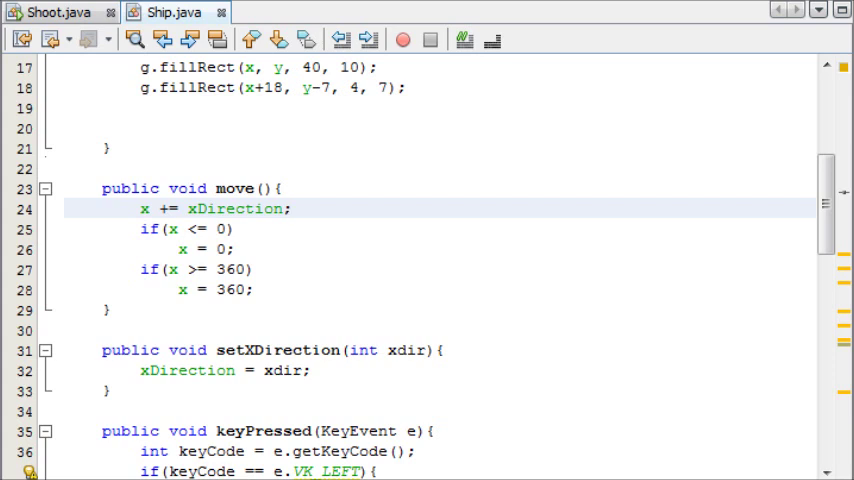
# Declare 'boolean readyToFire, shot = false;' after the int x, y, xDirection fields
pyautogui.click(293, 208)
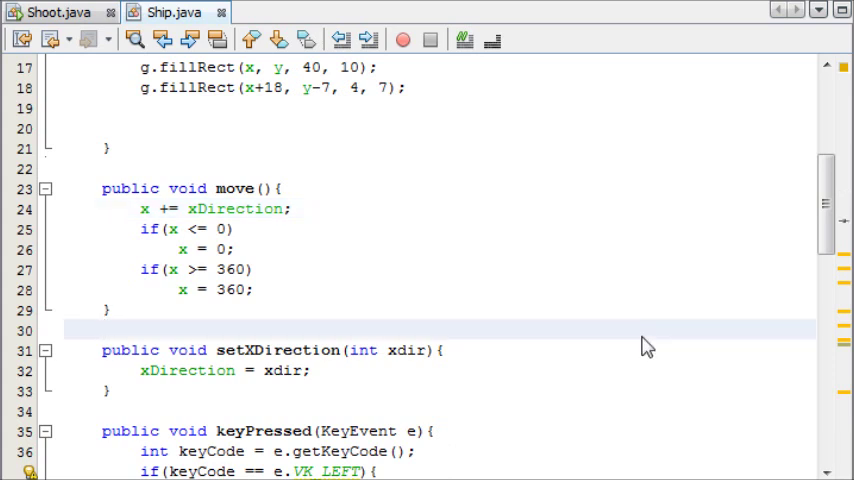
pyautogui.scroll(3)
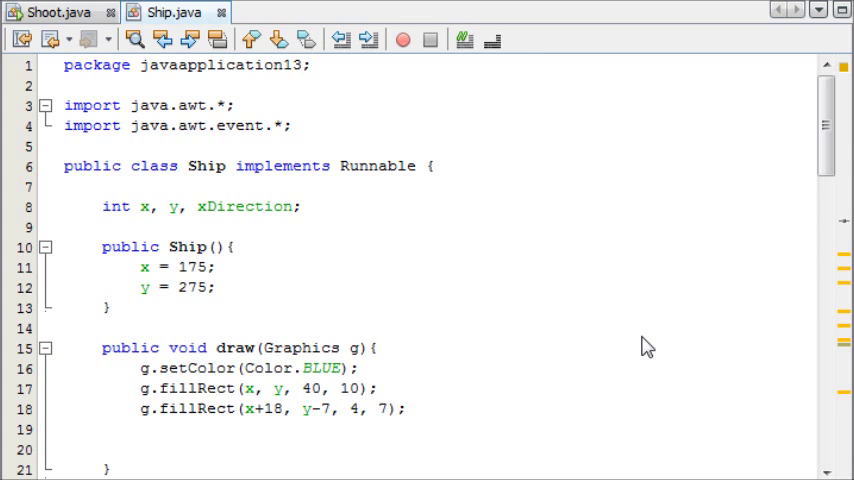
pyautogui.moveTo(385, 160)
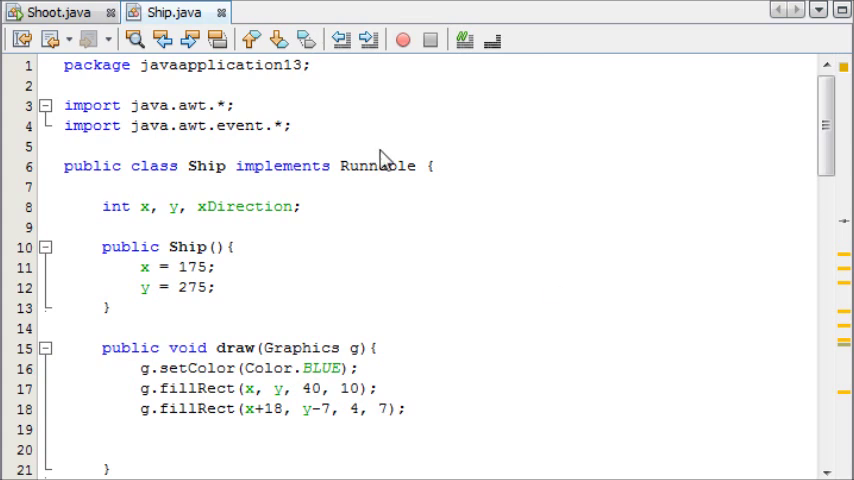
pyautogui.click(305, 207)
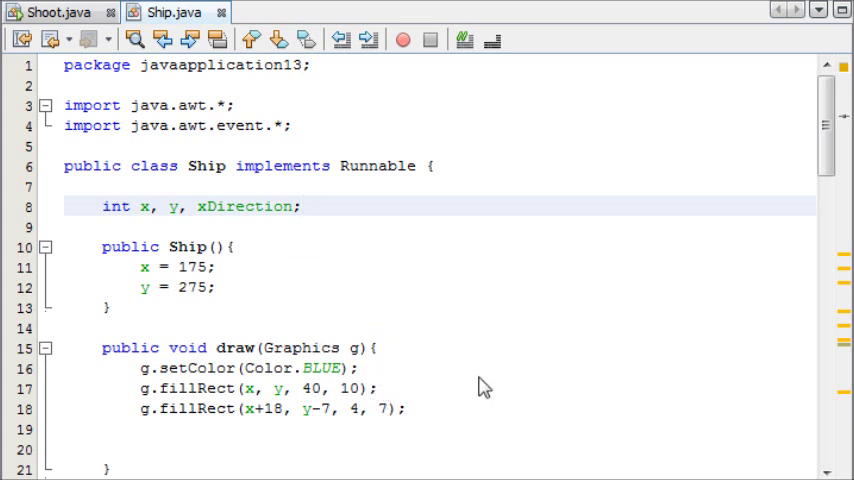
pyautogui.click(302, 206)
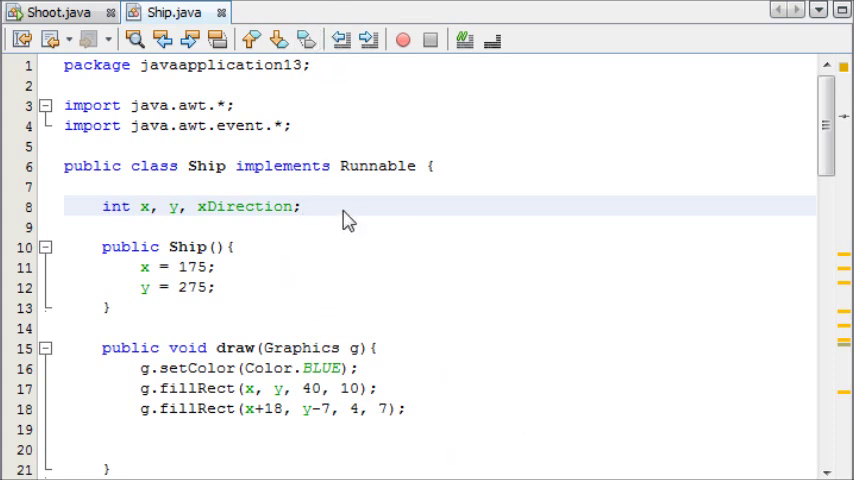
pyautogui.write('boolean')
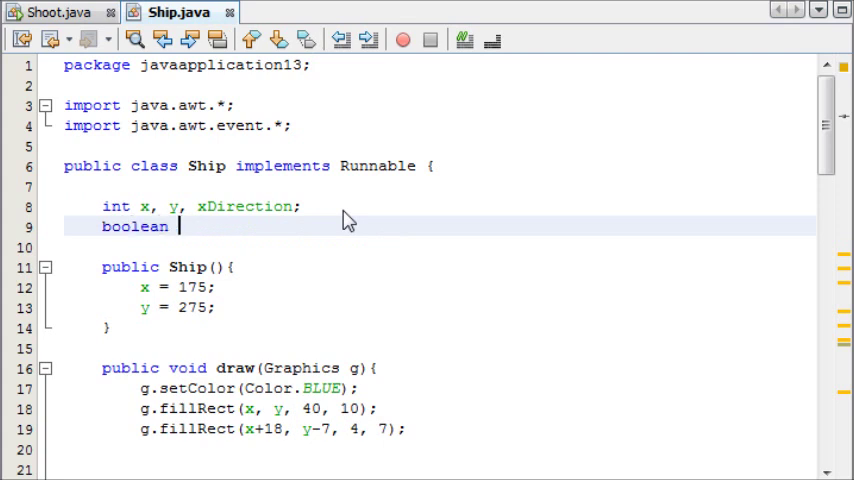
pyautogui.write('red')
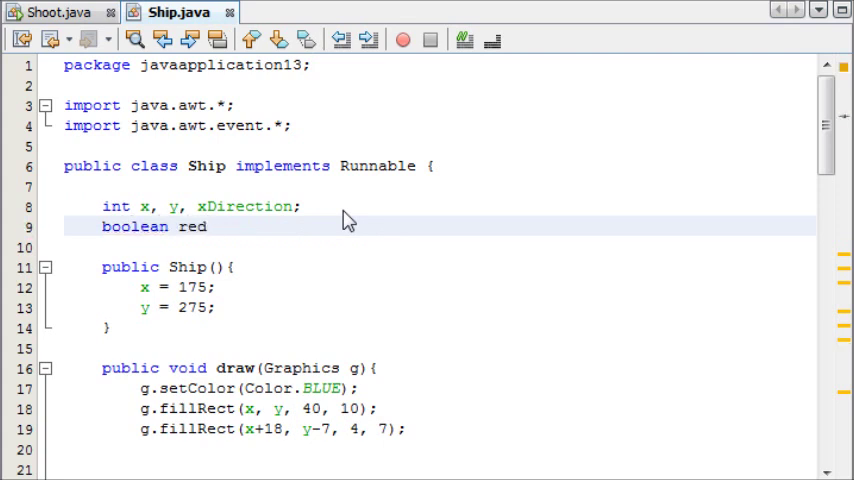
pyautogui.press('Backspace')
pyautogui.write('adyToFire,')
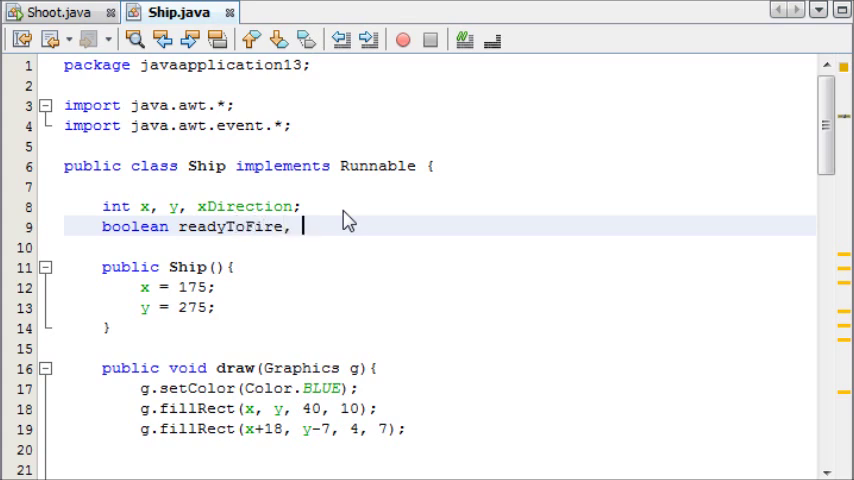
pyautogui.write('shot')
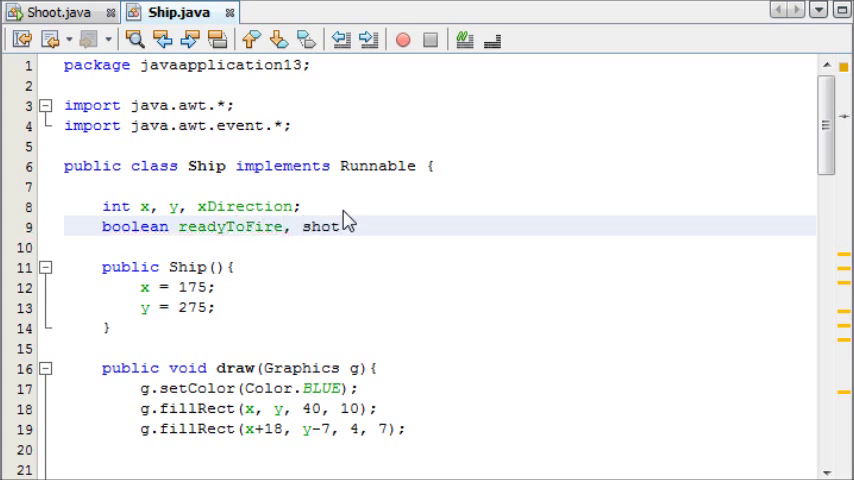
pyautogui.write('= fal')
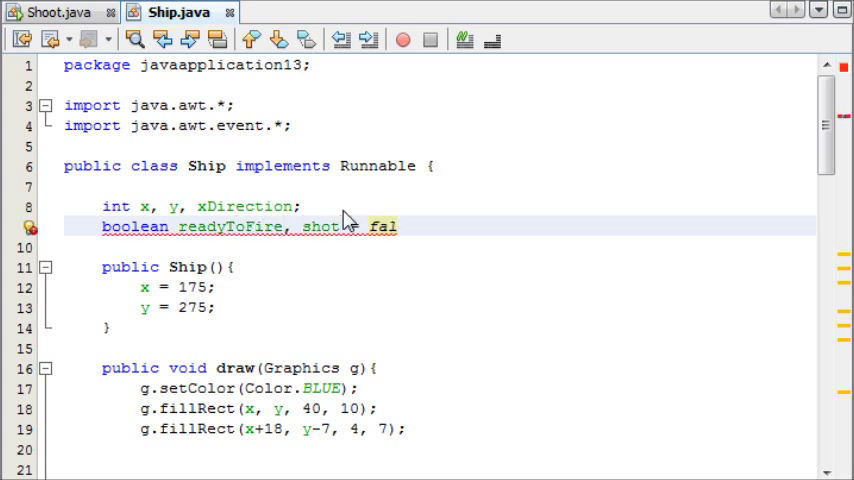
pyautogui.write('se;')
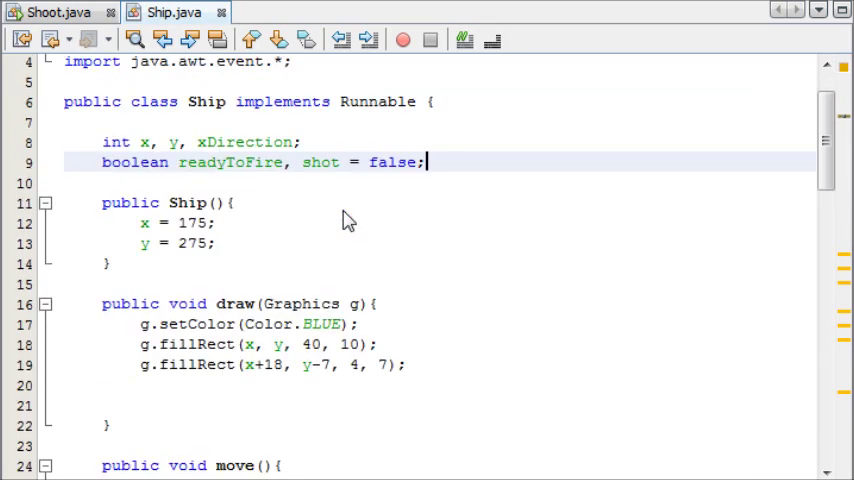
# Declare a Rectangle field named bulet on line 11
pyautogui.click(167, 387)
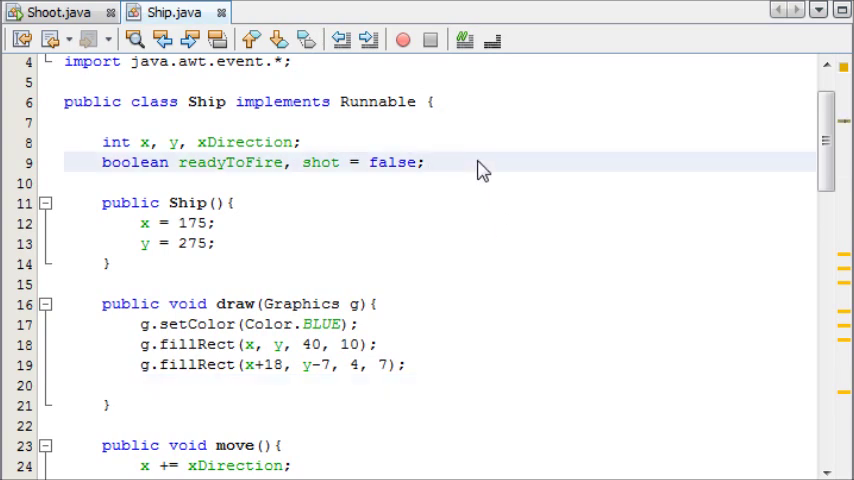
pyautogui.scroll(-3)
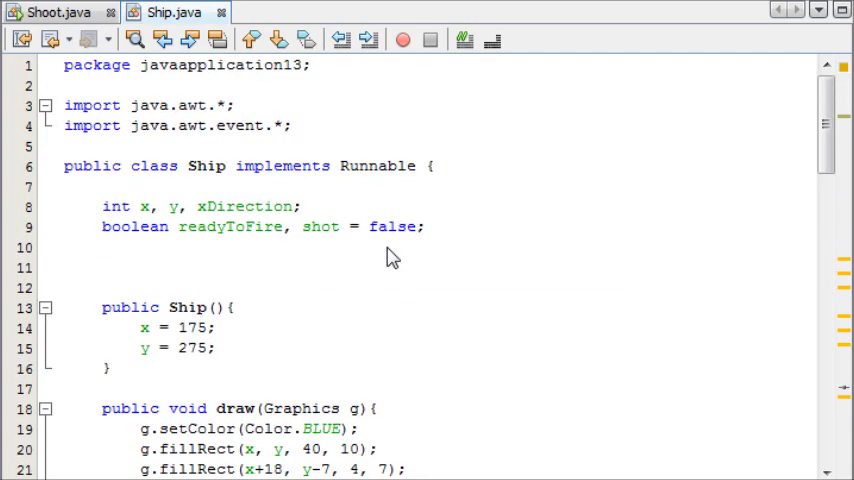
pyautogui.click(365, 267)
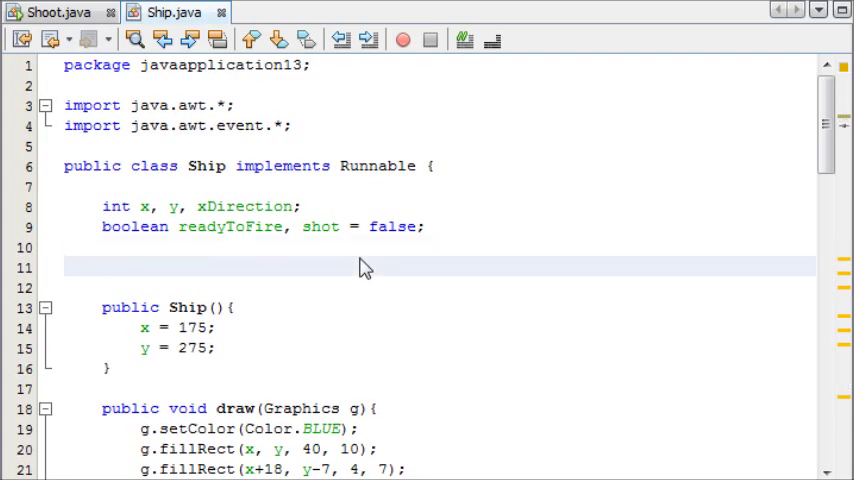
pyautogui.write('R')
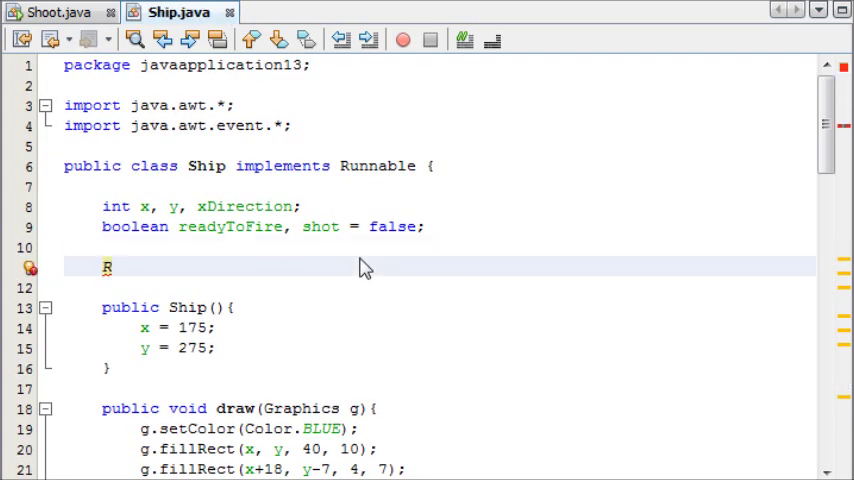
pyautogui.write('ectangle')
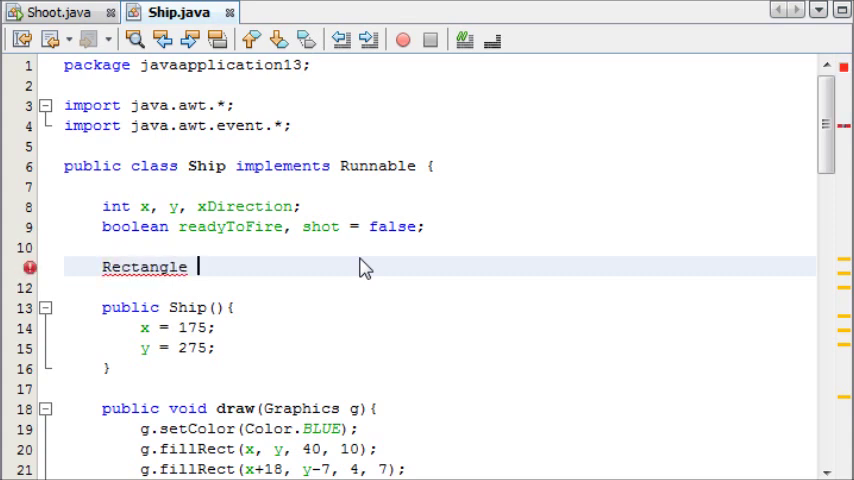
pyautogui.write('bulet')
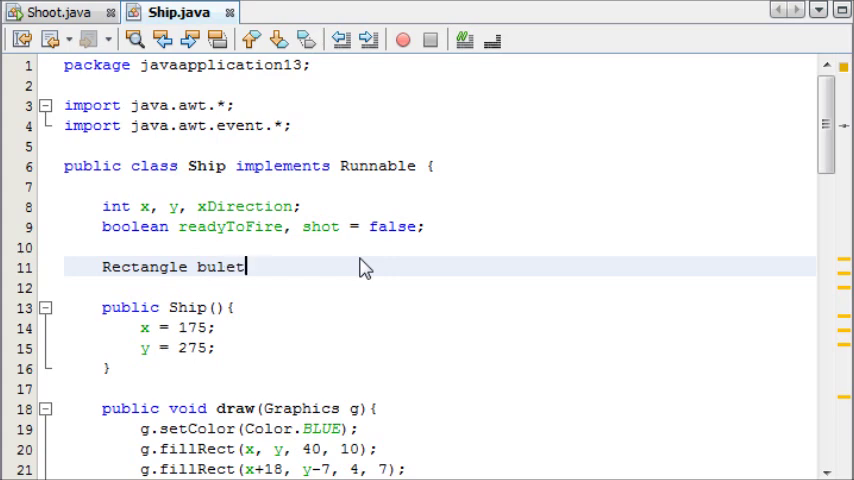
pyautogui.write(';')
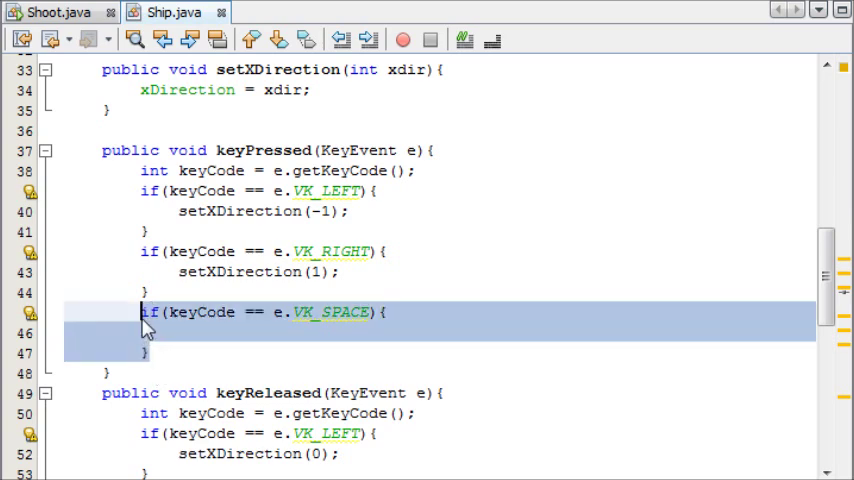
pyautogui.moveTo(307, 352)
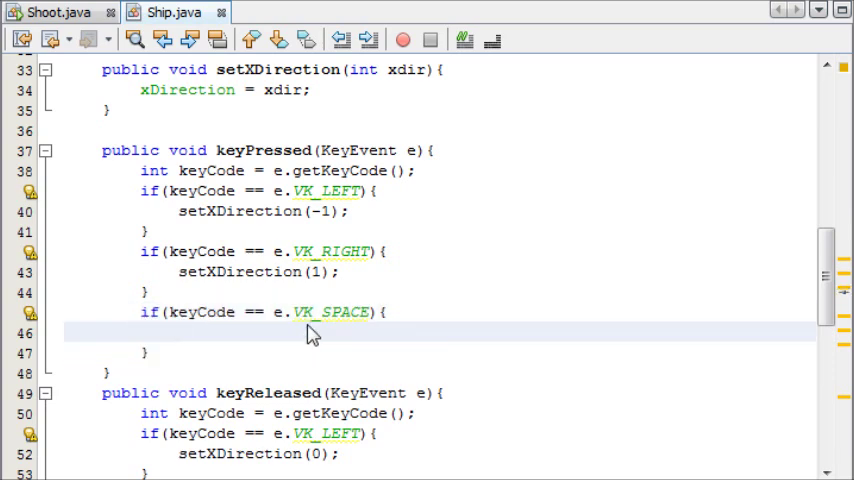
# In keyPressed's VK_SPACE branch, add if(bullet == null) readyToFire = true
pyautogui.click(180, 332)
pyautogui.write('if(')
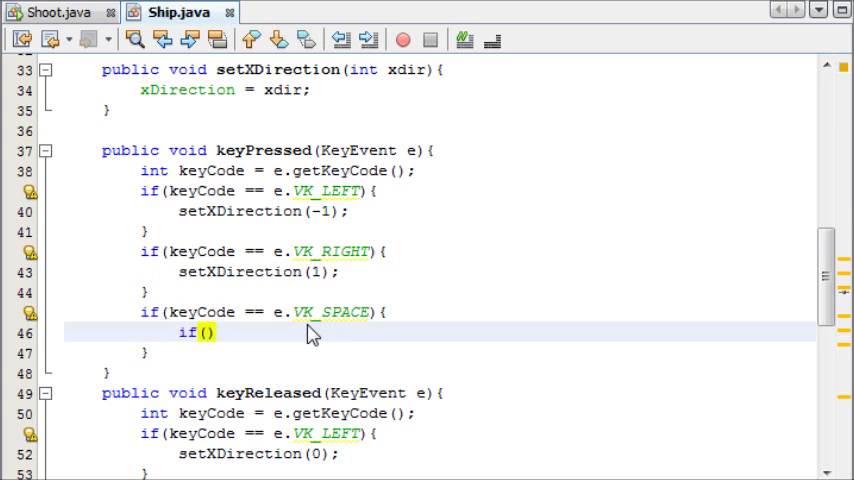
pyautogui.write('bullet =')
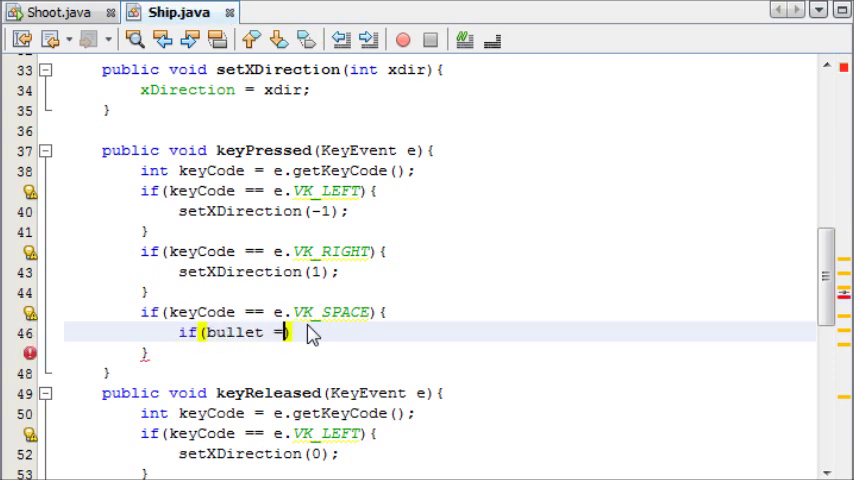
pyautogui.write('= null)')
pyautogui.write('ready')
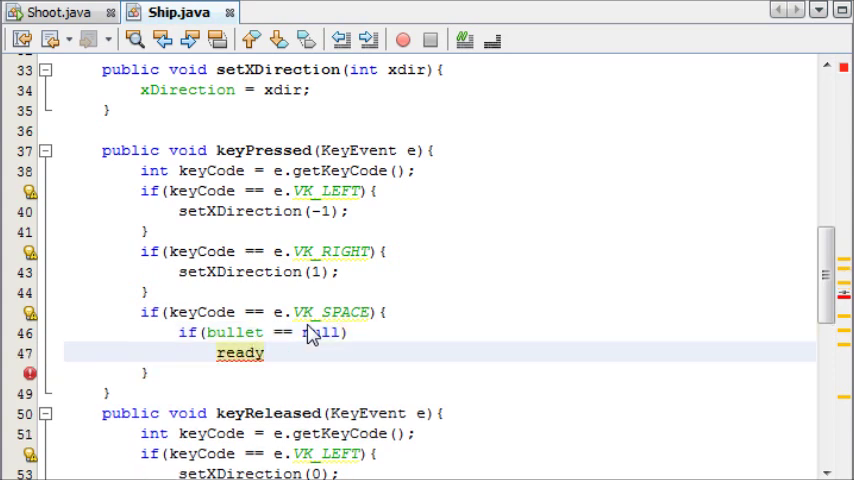
pyautogui.write('ToFire =')
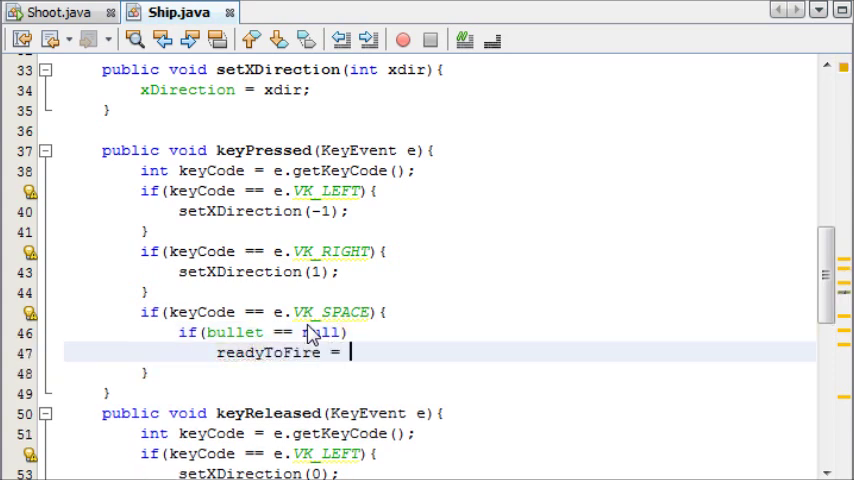
pyautogui.write('true')
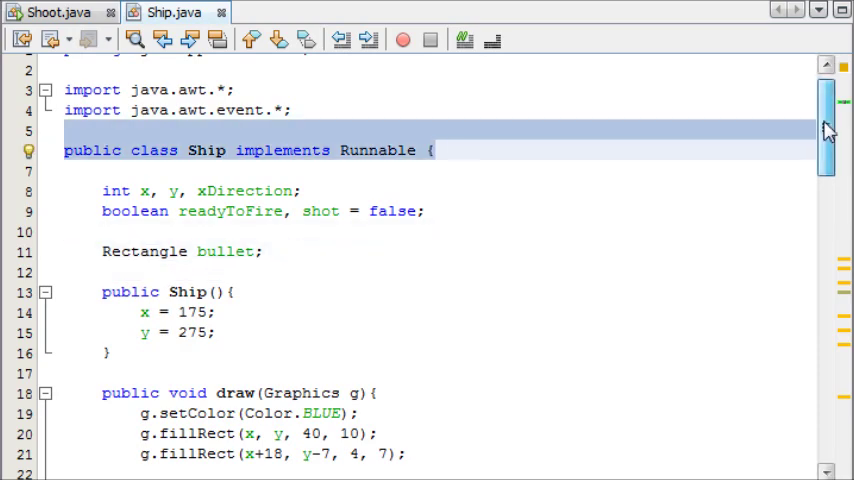
pyautogui.scroll(-3)
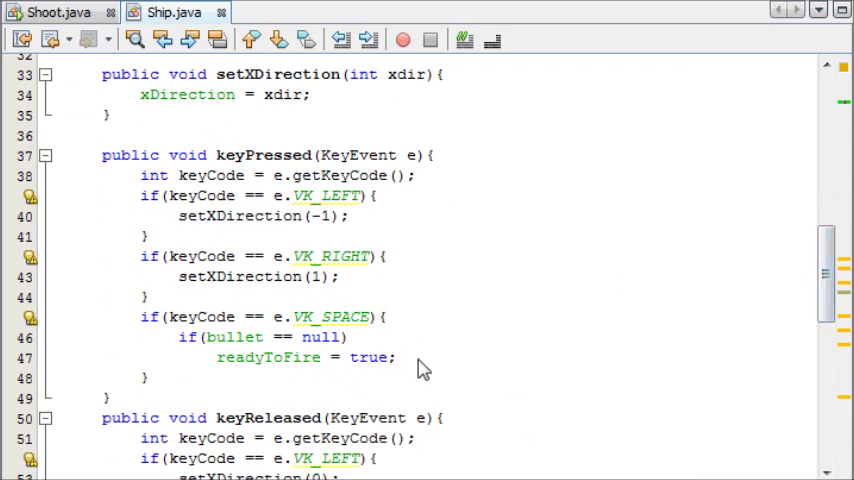
pyautogui.click(325, 357)
pyautogui.write('i')
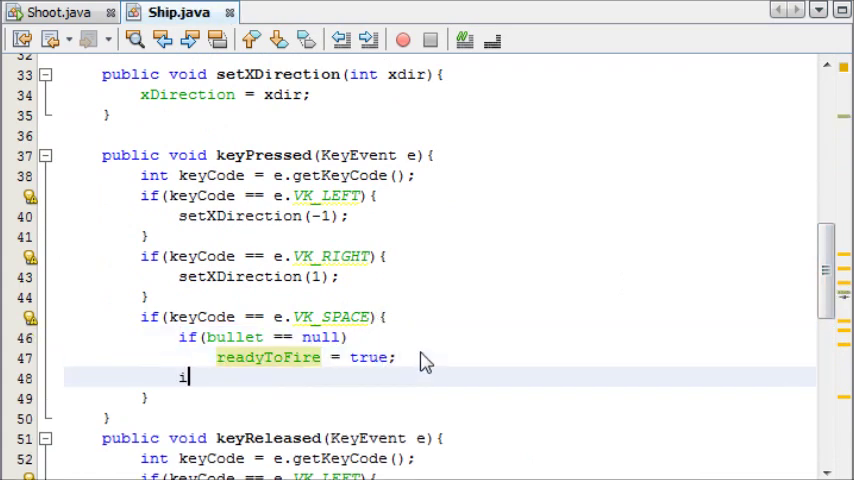
# Start an if(readyToFire) block and declare int fields bx and by
pyautogui.write('f()')
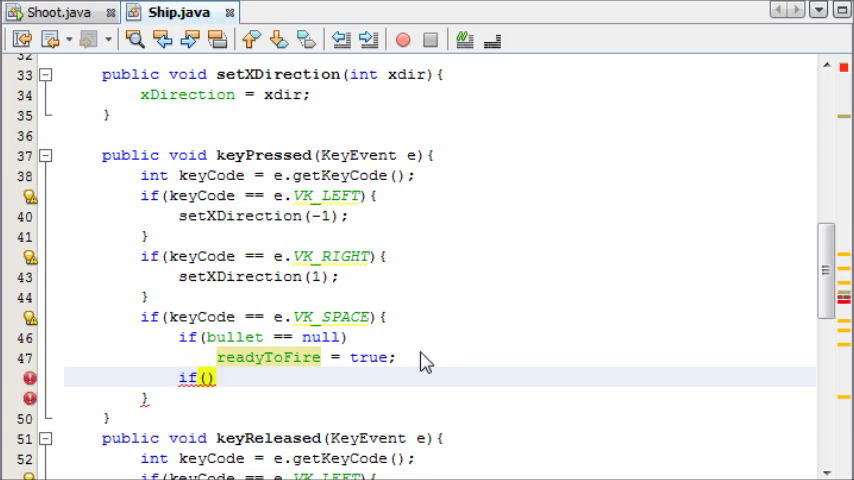
pyautogui.write('readyToFire)')
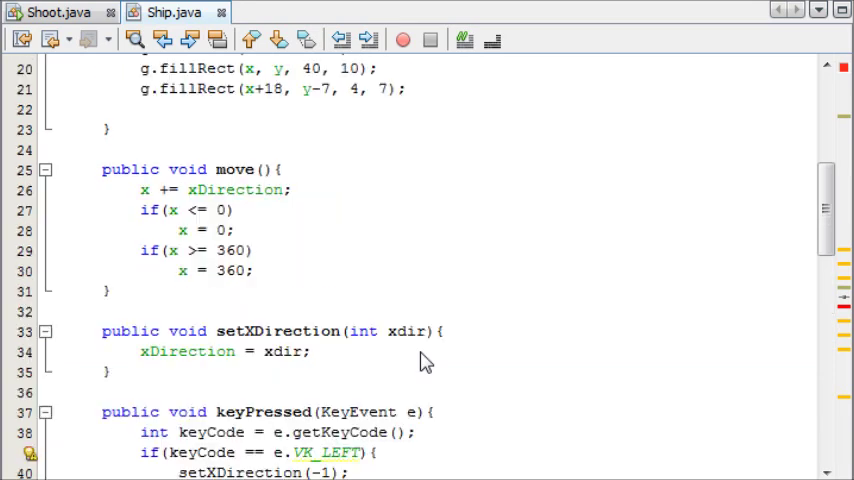
pyautogui.scroll(3)
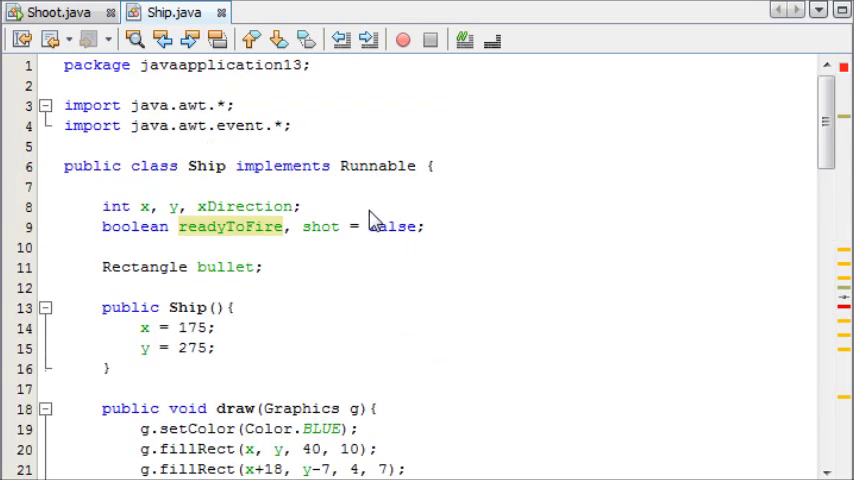
pyautogui.write('int')
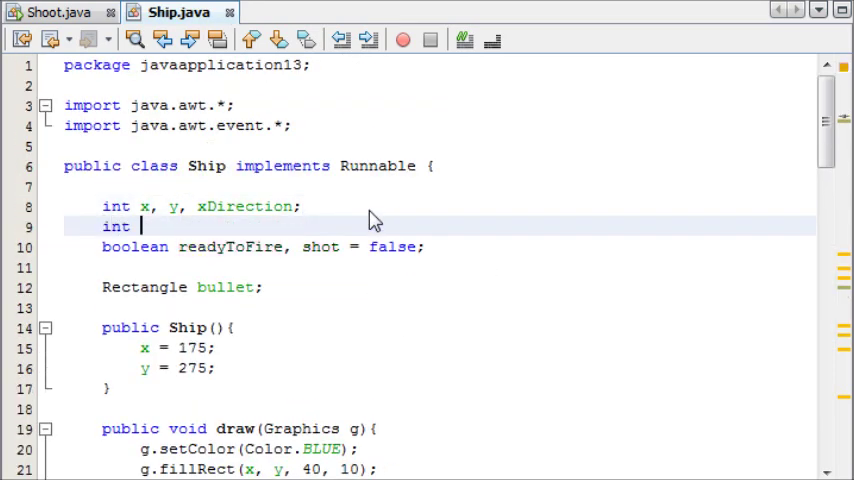
pyautogui.write('bx, by;')
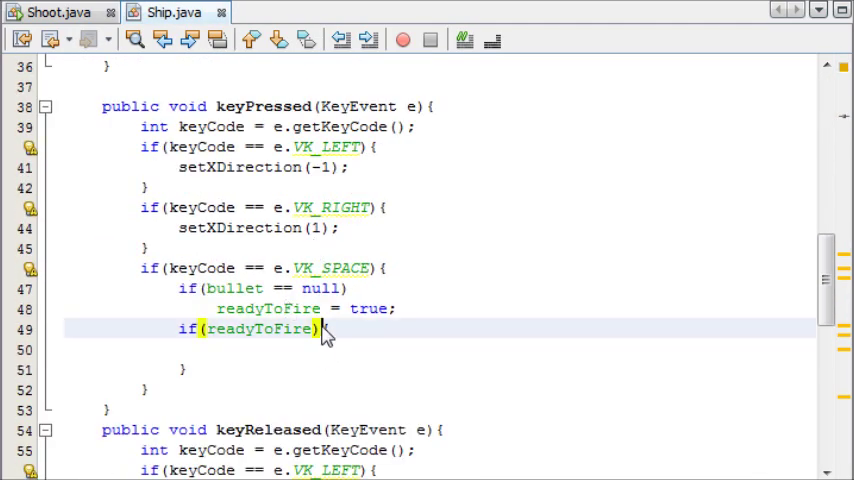
# Inside the readyToFire block, set by = y-7 and bx = x+18
pyautogui.write('by =')
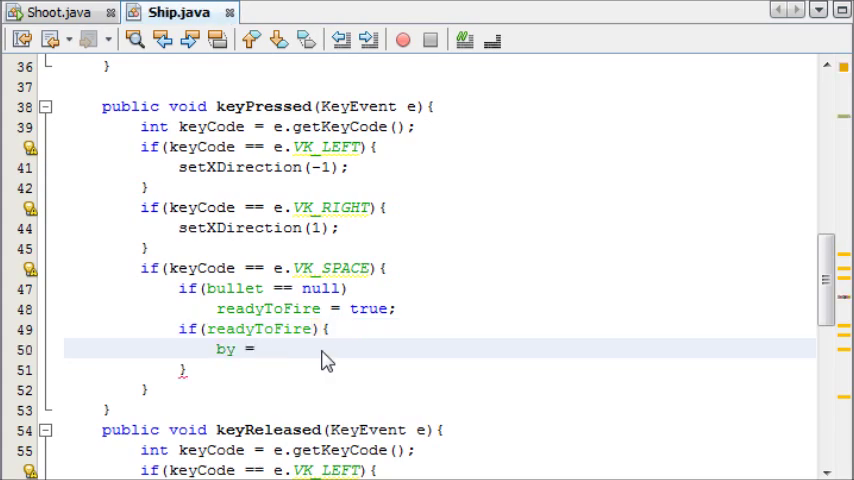
pyautogui.scroll(3)
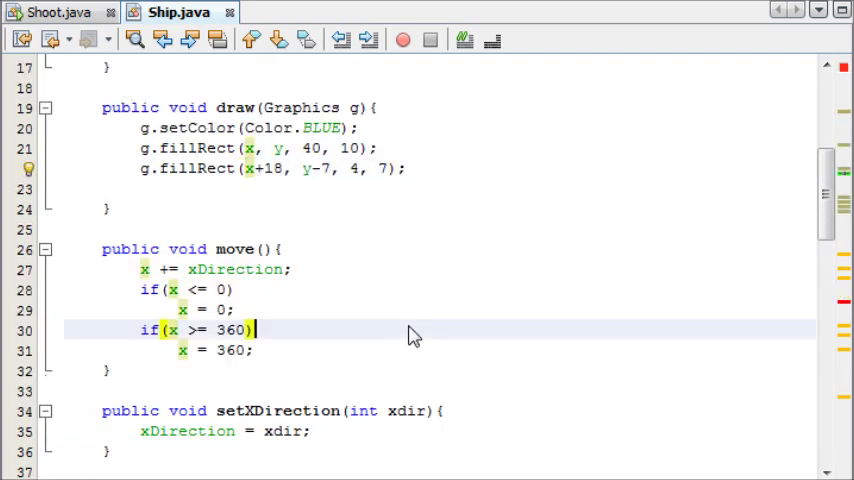
pyautogui.scroll(-3)
pyautogui.write('by =')
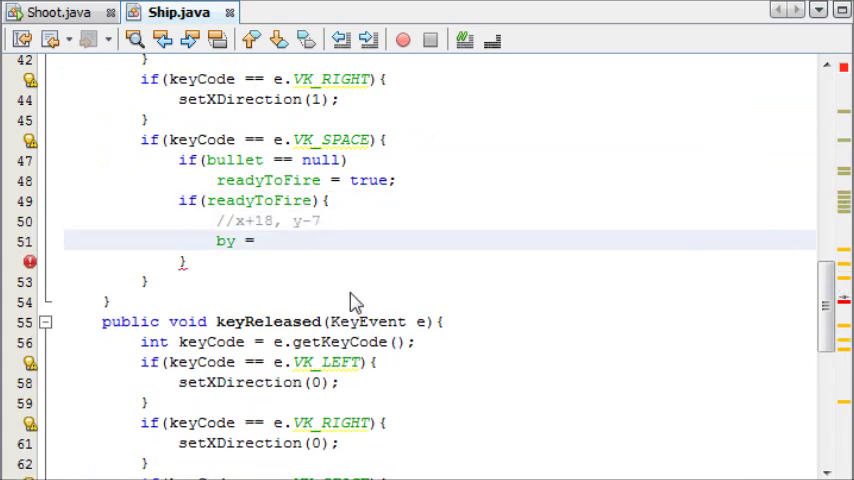
pyautogui.write('y-7;')
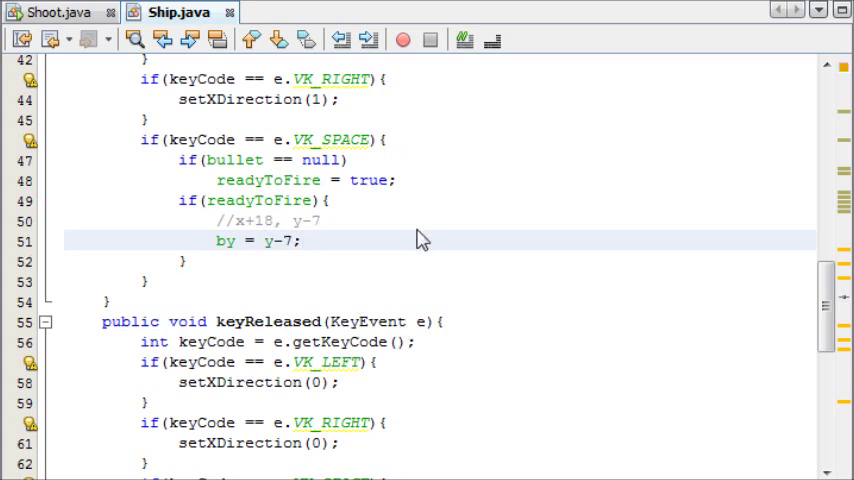
pyautogui.doubleClick(270, 241)
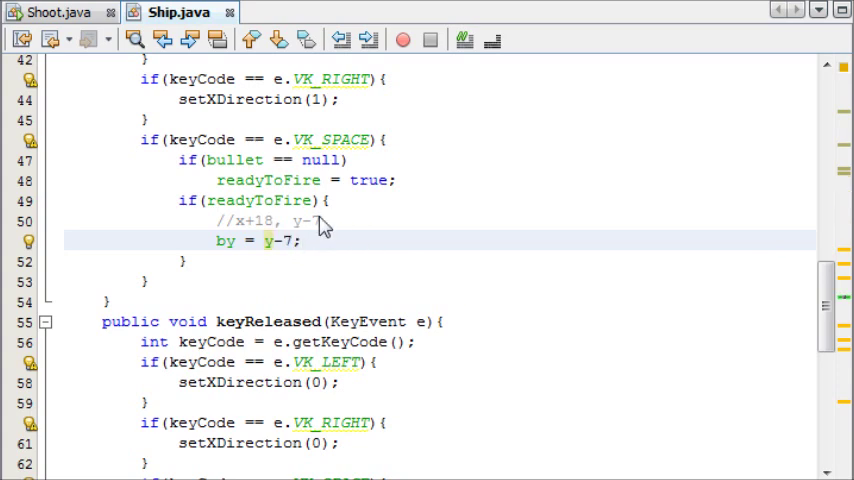
pyautogui.click(299, 241)
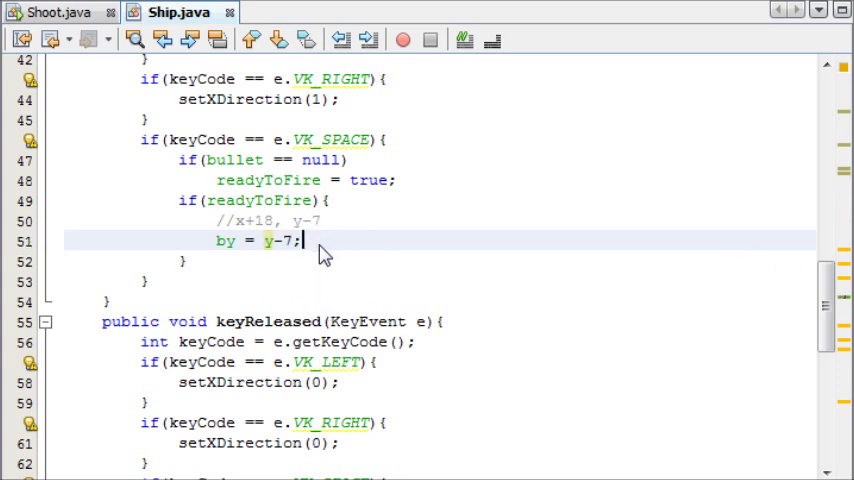
pyautogui.write('bx =')
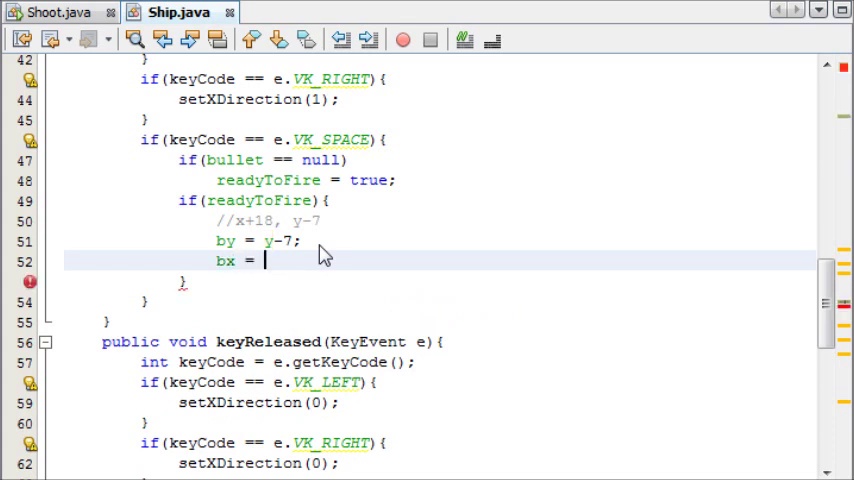
pyautogui.write('x+18')
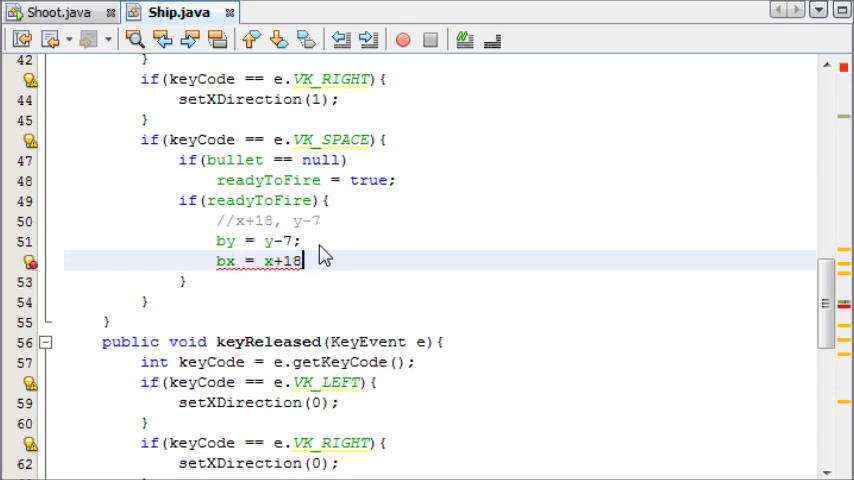
pyautogui.write(';')
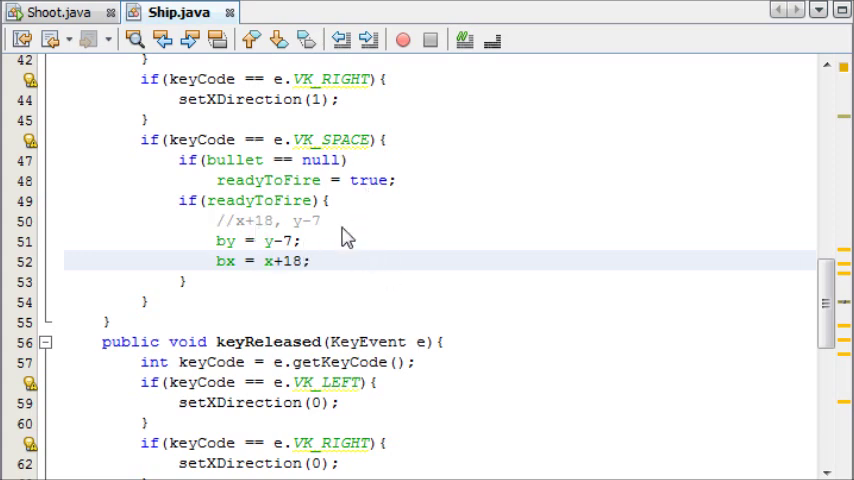
# Create the bullet as new Rectangle(bx, by, 3, 5)
pyautogui.click(321, 200)
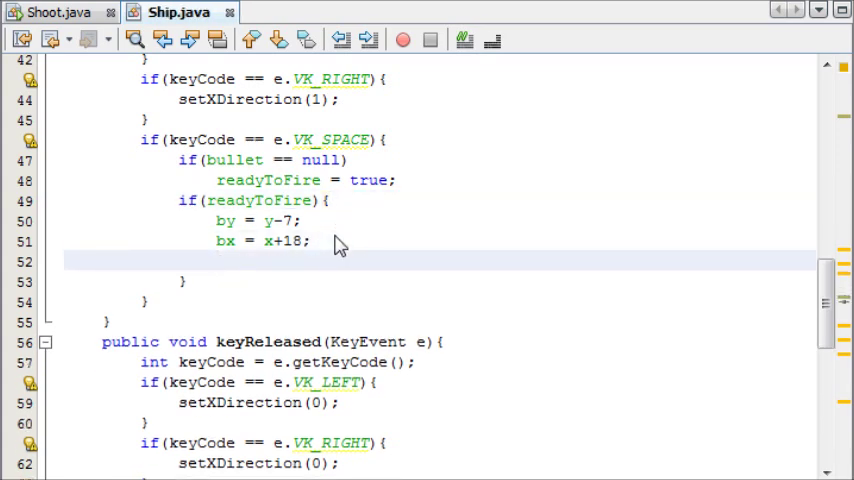
pyautogui.write('bullet = new')
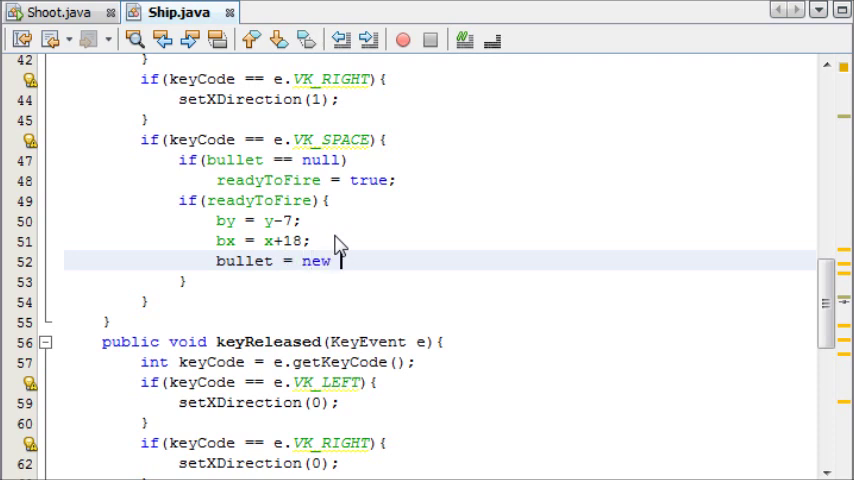
pyautogui.write('Rectangle();')
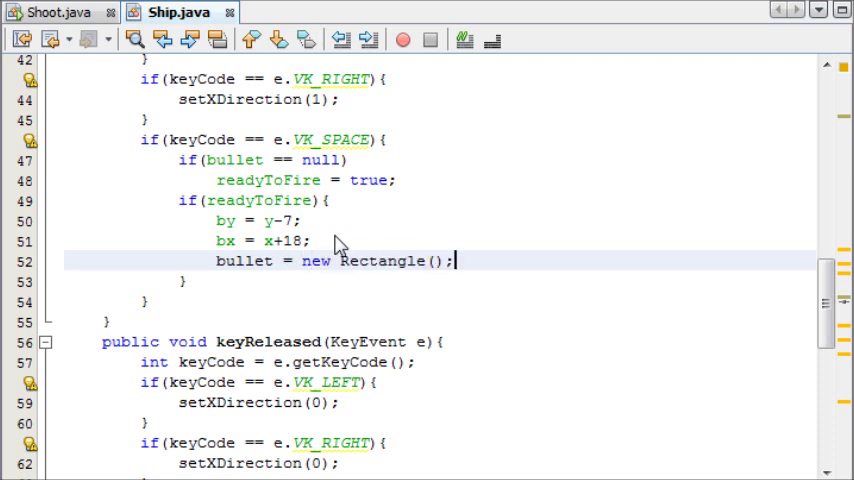
pyautogui.write('b')
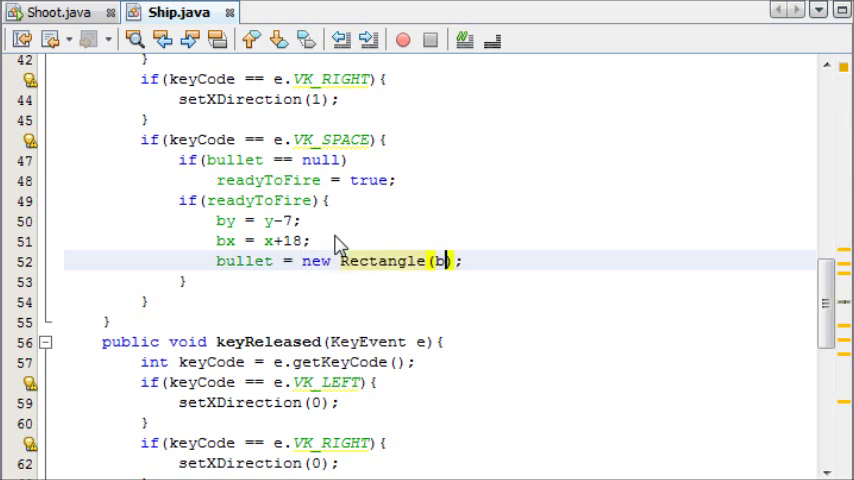
pyautogui.write('x, by,')
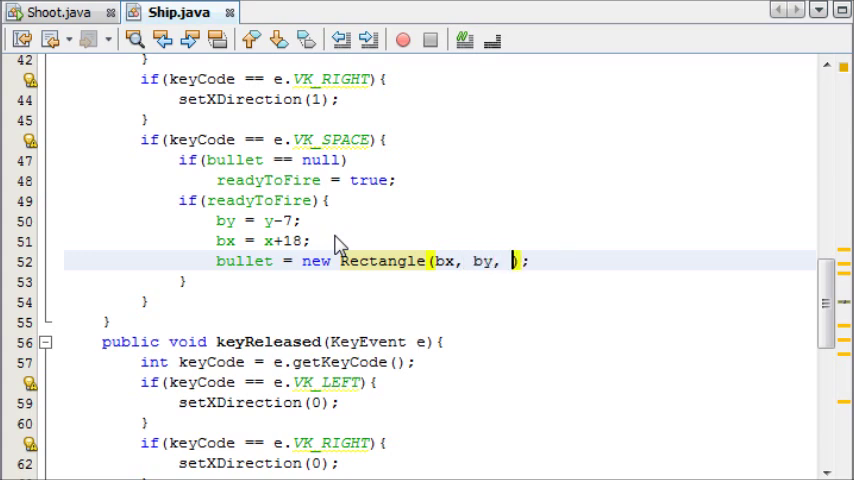
pyautogui.write('3, 5')
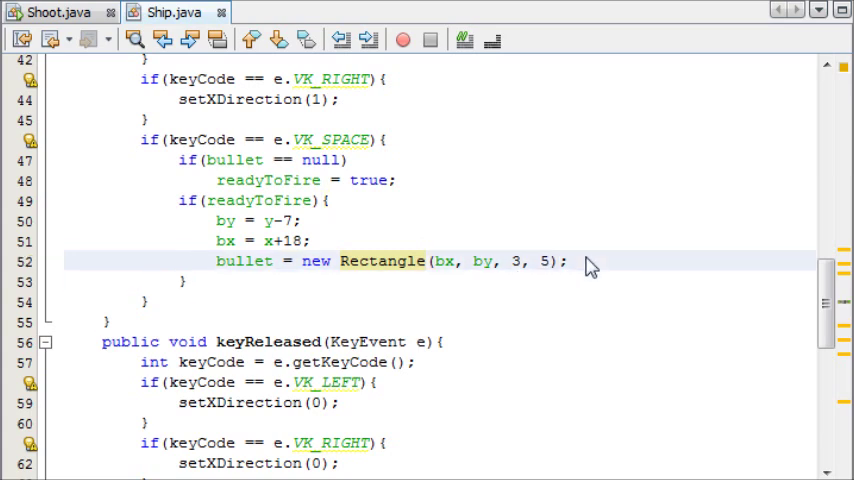
pyautogui.write('shot = false;')
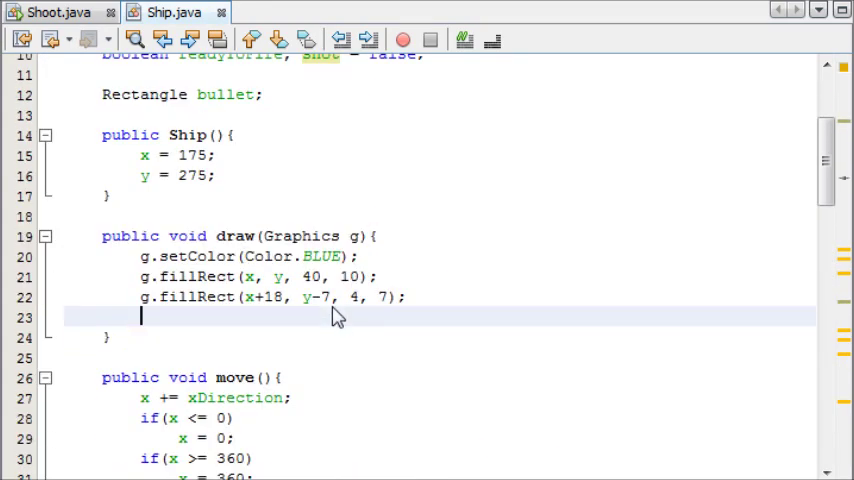
# In draw, add if(shot) setting Color.BLACK and fillRect with bullet's x, y, width, height
pyautogui.write('if(shot)')
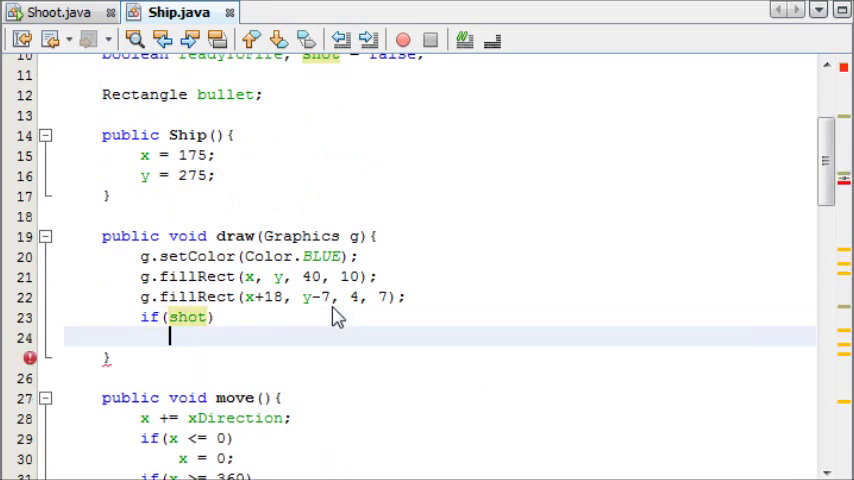
pyautogui.write('{')
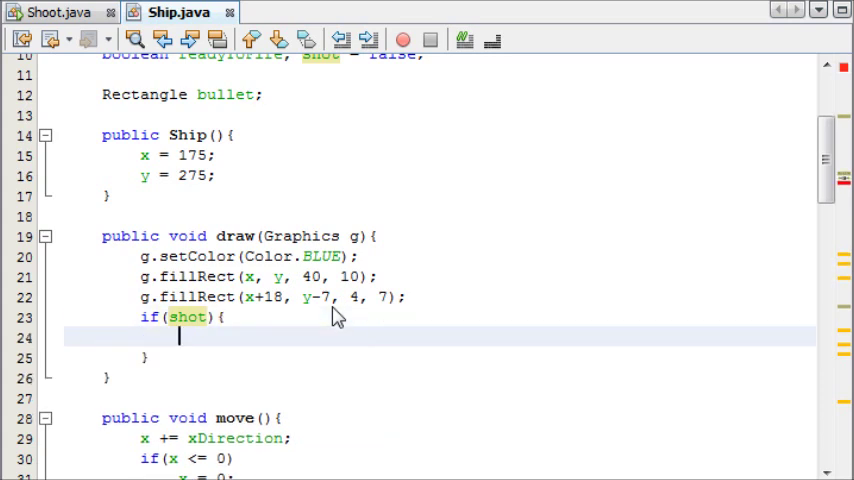
pyautogui.write('g.setColor()')
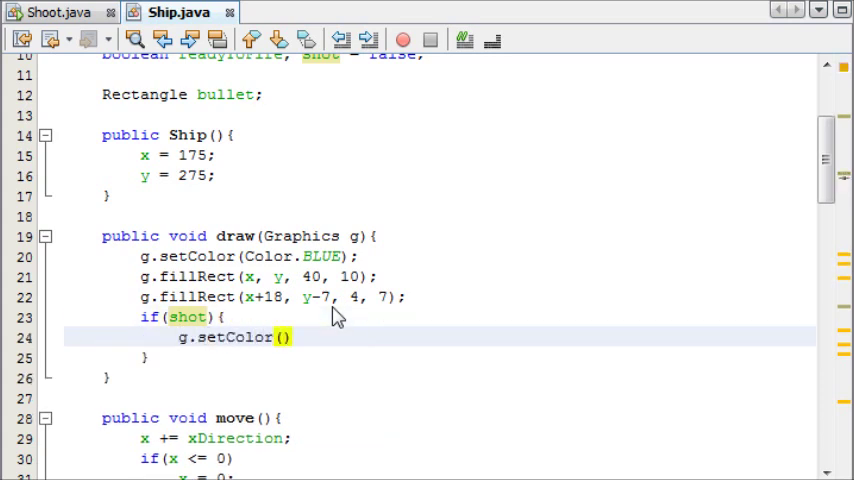
pyautogui.write('Color.BLACK')
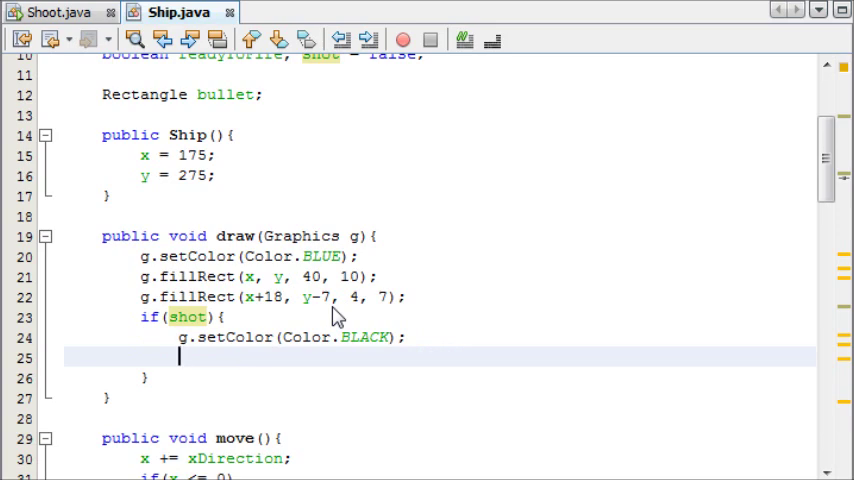
pyautogui.write('g.fillRect(bullet.x, bullet.y, bullet.width, x);')
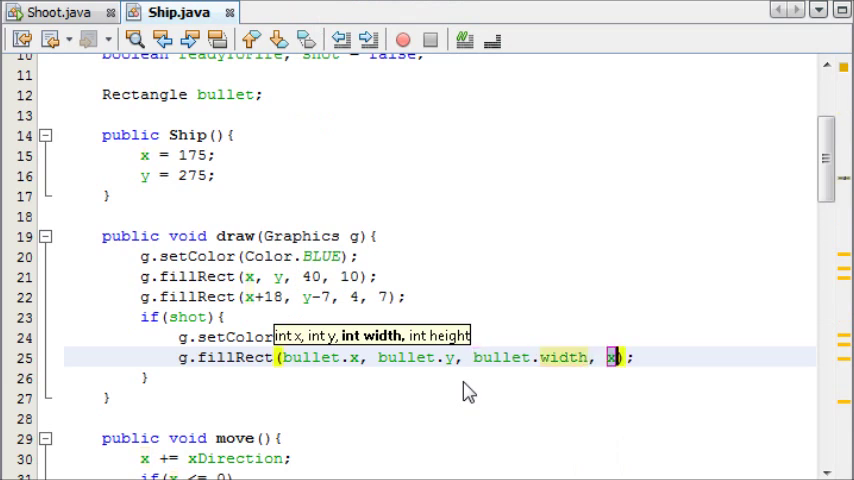
pyautogui.write('bullet.')
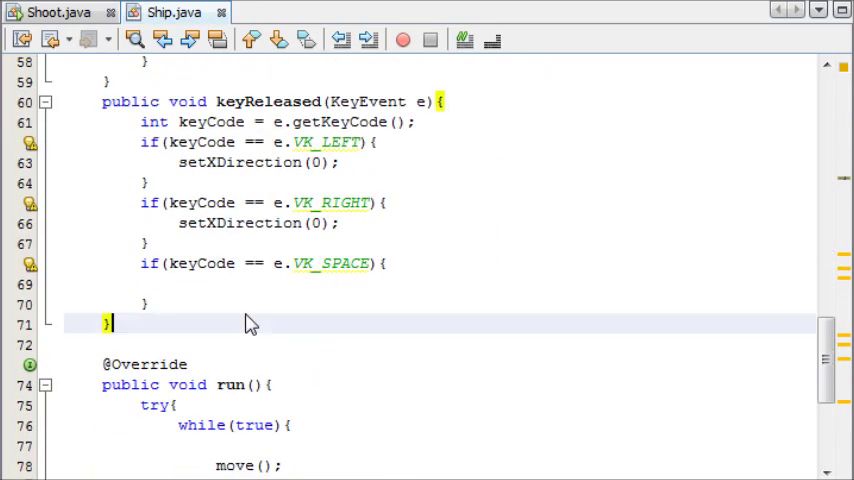
# Below keyReleased, add public void shoot(){ if(shot) bullet.y--; }
pyautogui.write('public void shoot')
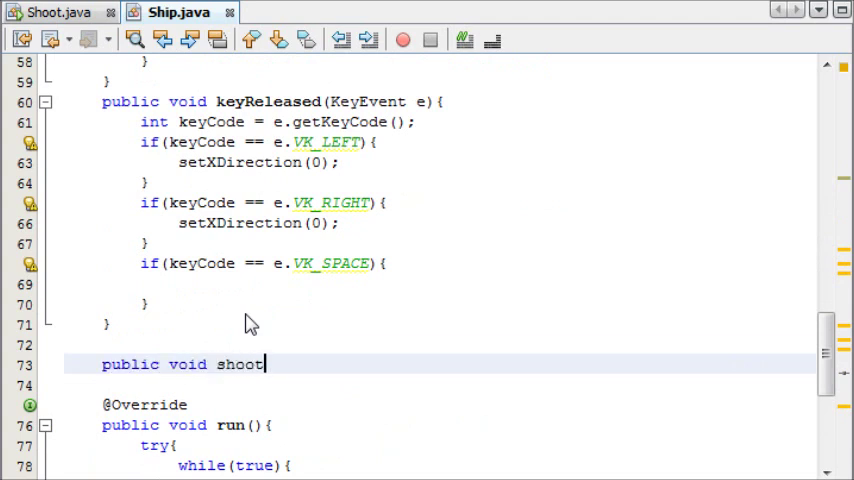
pyautogui.write('(){')
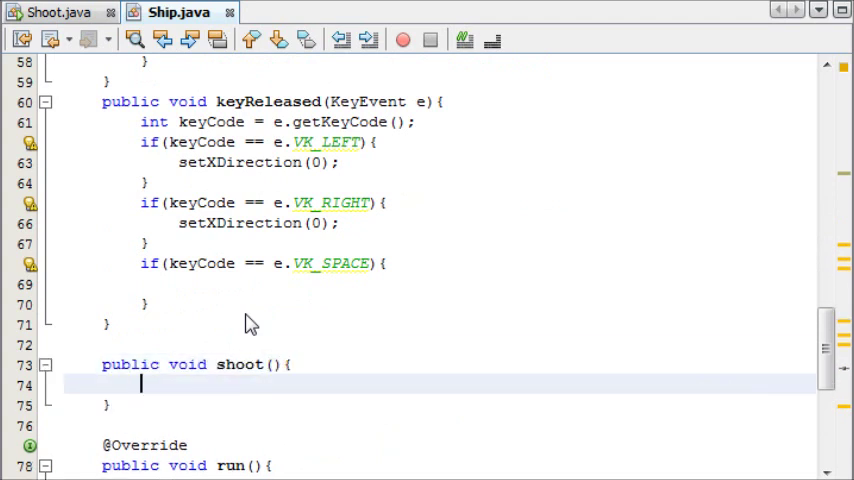
pyautogui.write('if9')
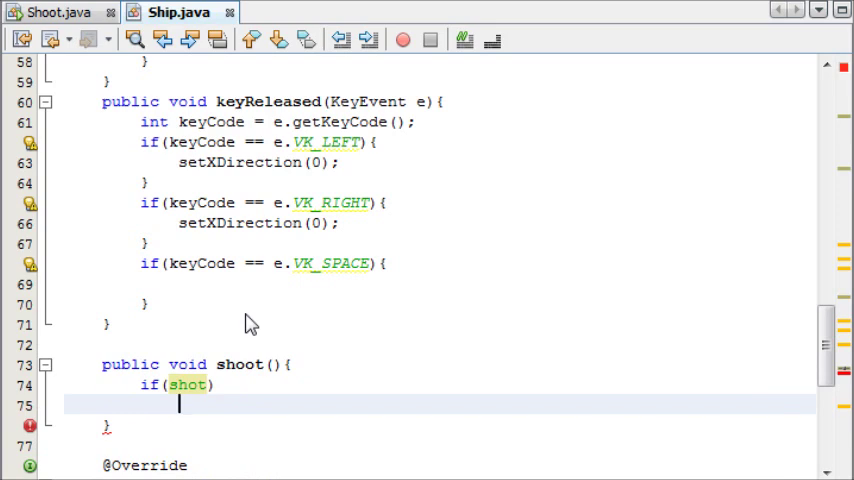
pyautogui.write('bullet.c')
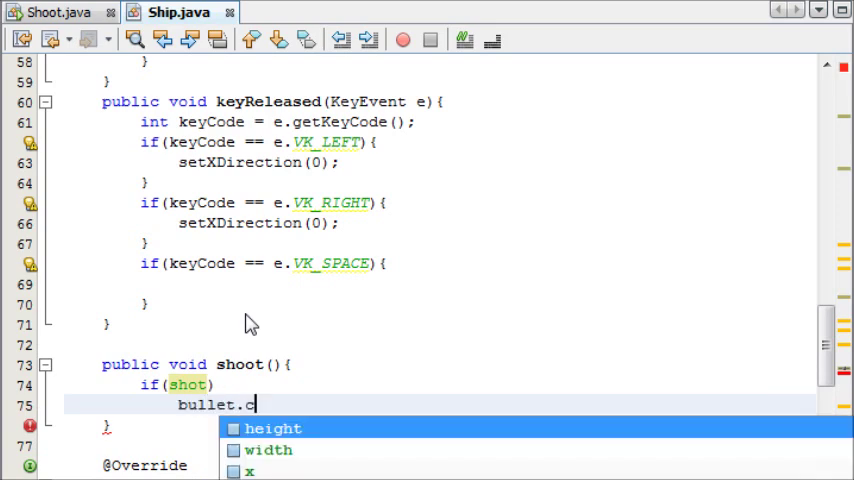
pyautogui.write('y--;')
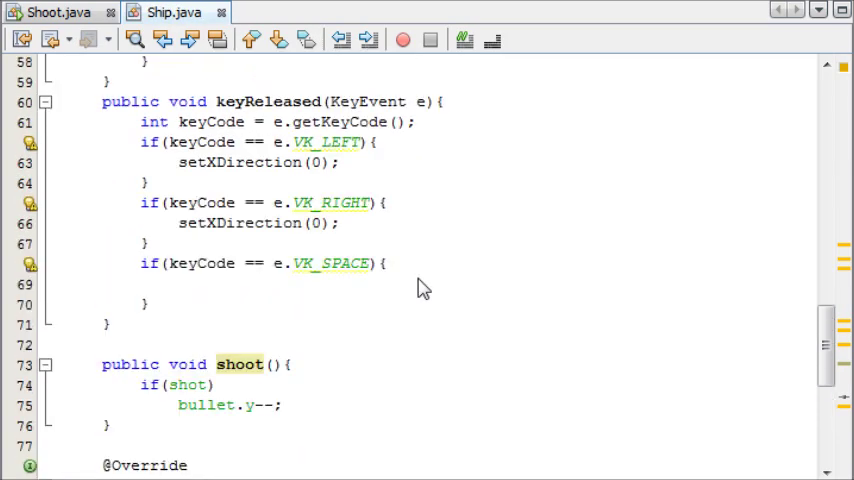
pyautogui.scroll(3)
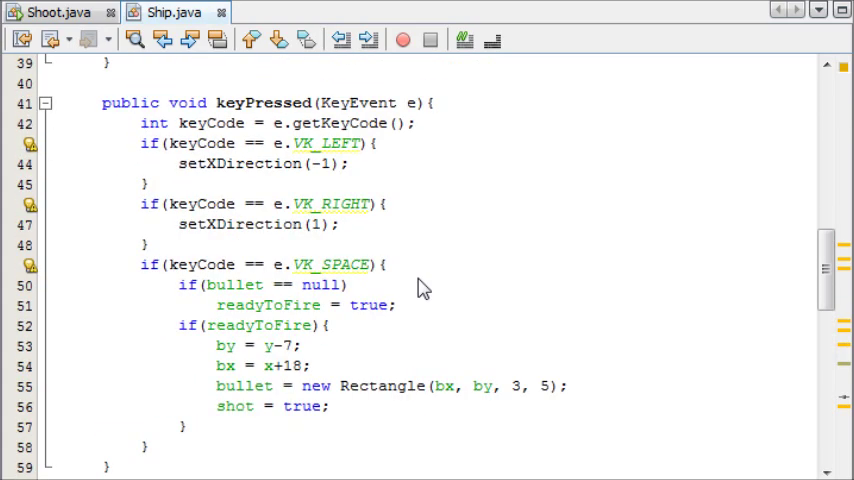
pyautogui.scroll(-3)
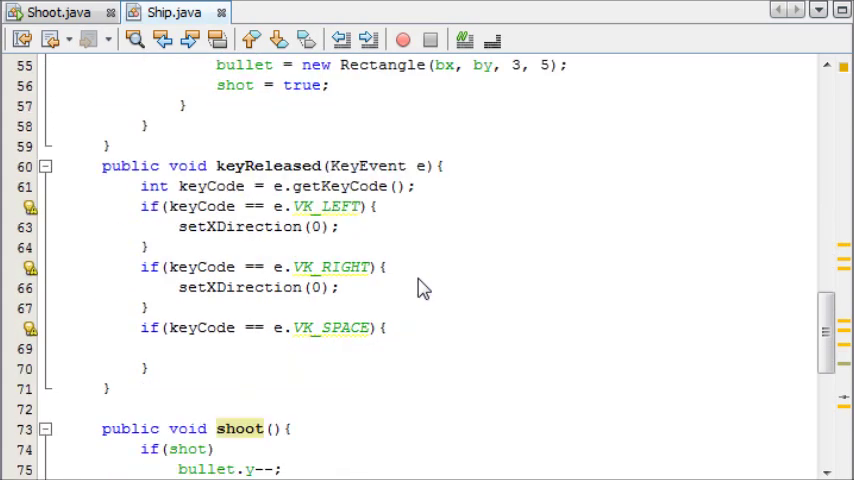
# In keyReleased's VK_SPACE block, set readyToFire = false
pyautogui.click(180, 348)
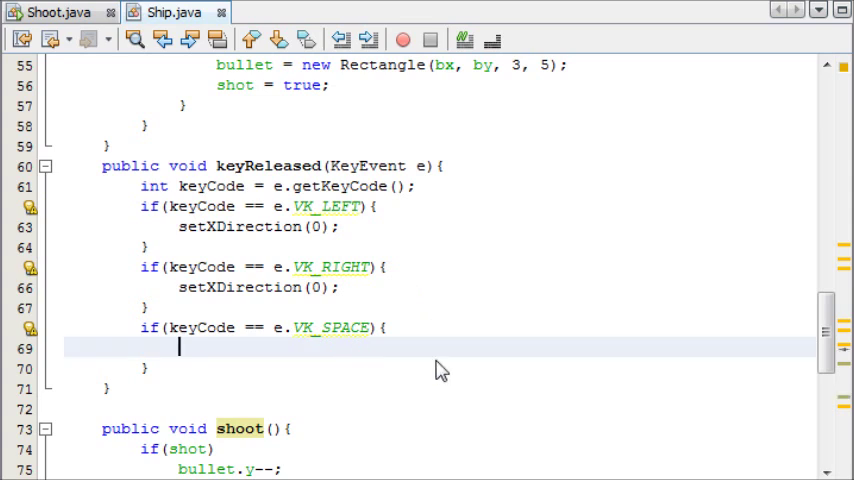
pyautogui.write('ready')
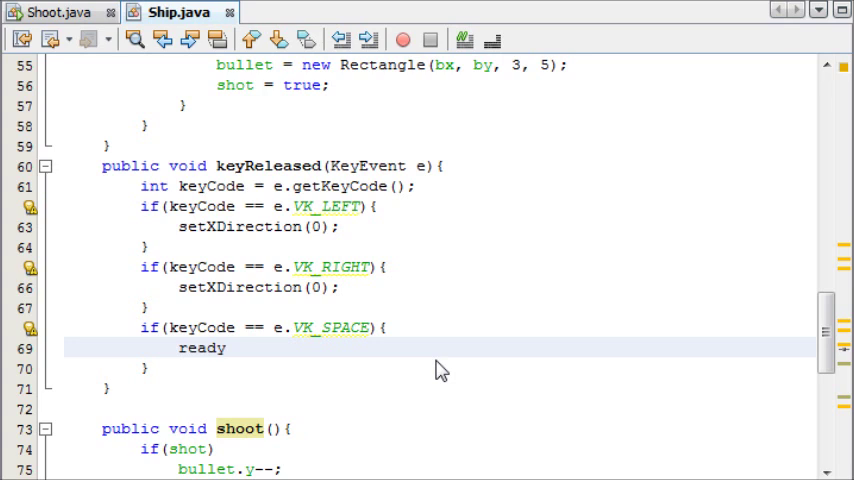
pyautogui.write('ToFire')
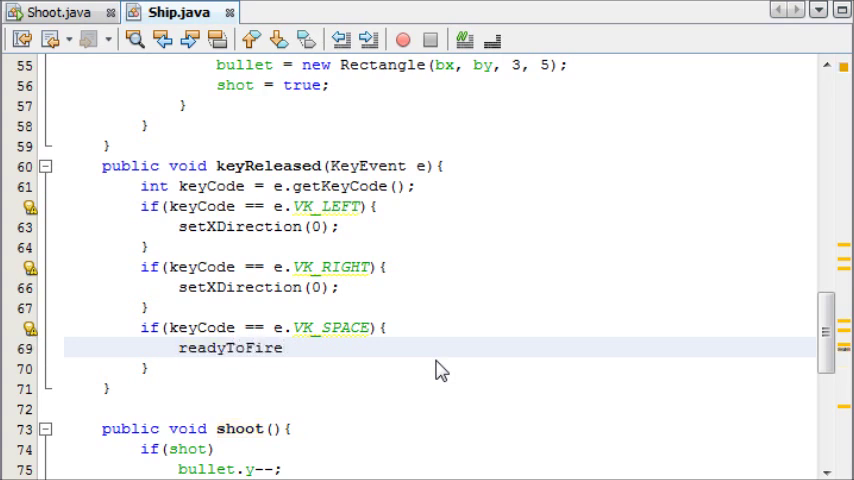
pyautogui.write('= false;')
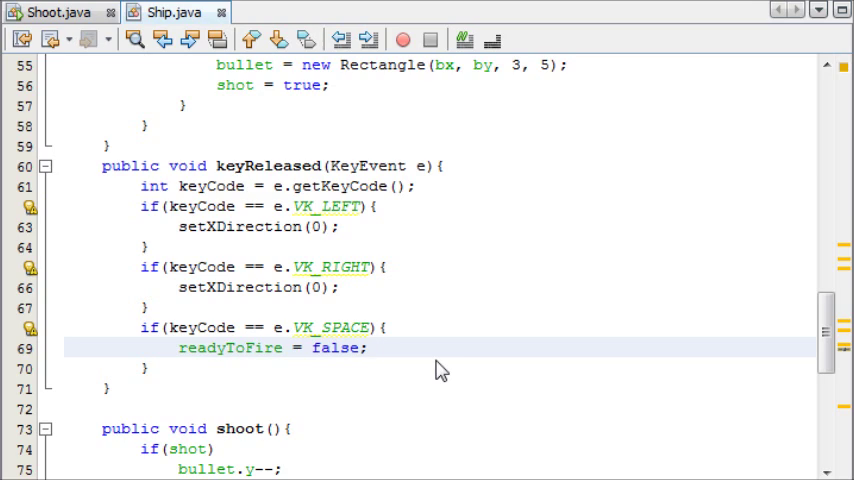
# When bullet.y <= -5, reset bullet to new Rectangle(0,0,0,0), shot false, readyToFire true
pyautogui.write('if(bullet.y')
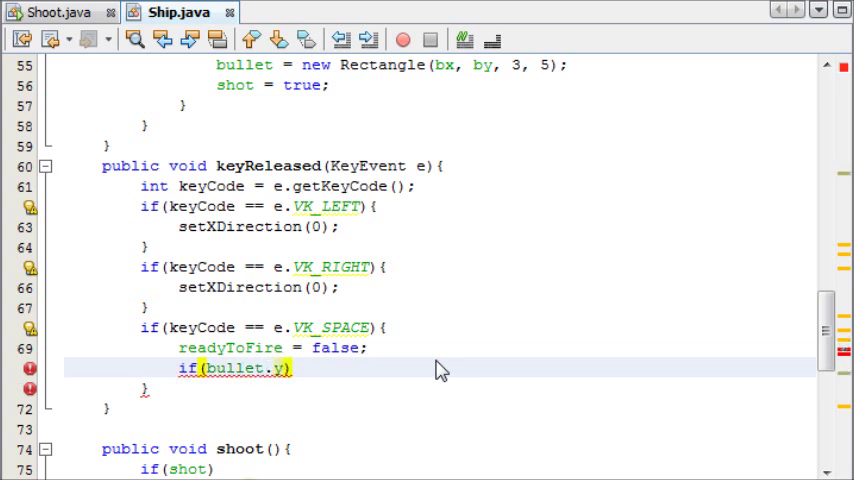
pyautogui.write('<= 1')
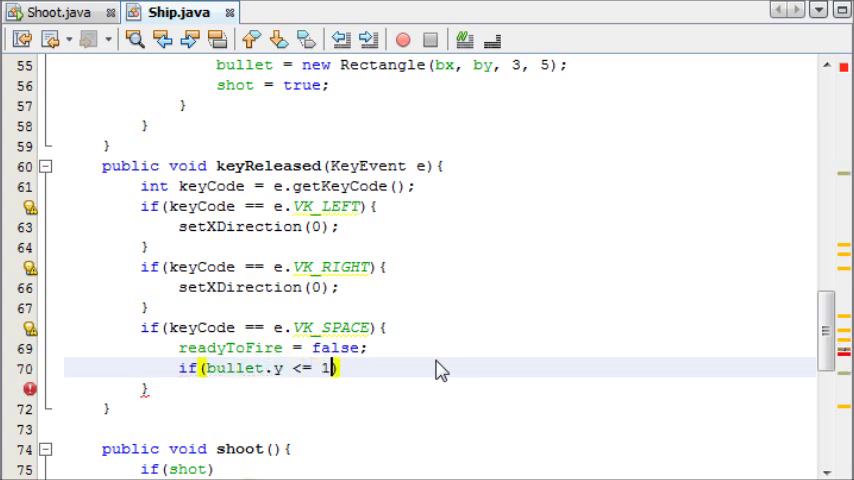
pyautogui.write('-10)')
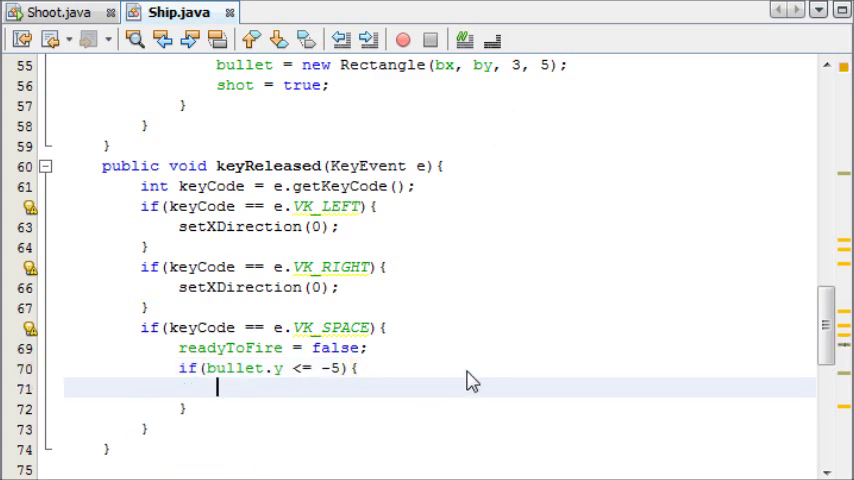
pyautogui.write('bullet =')
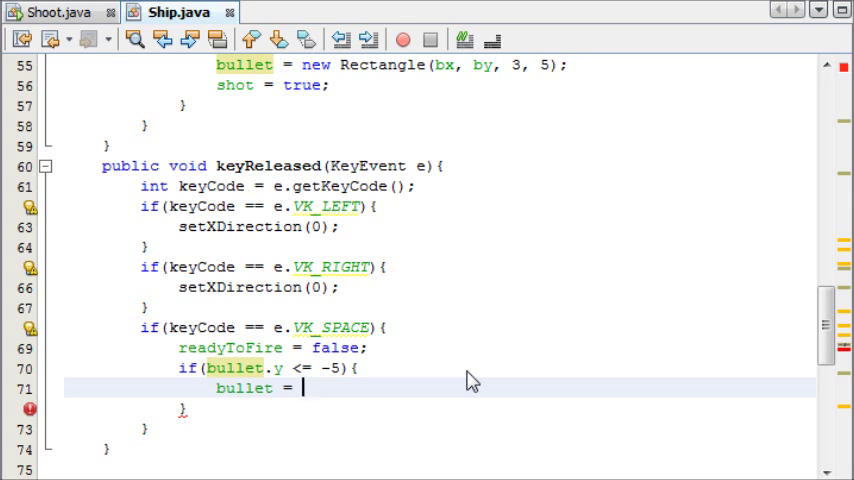
pyautogui.write('new Re')
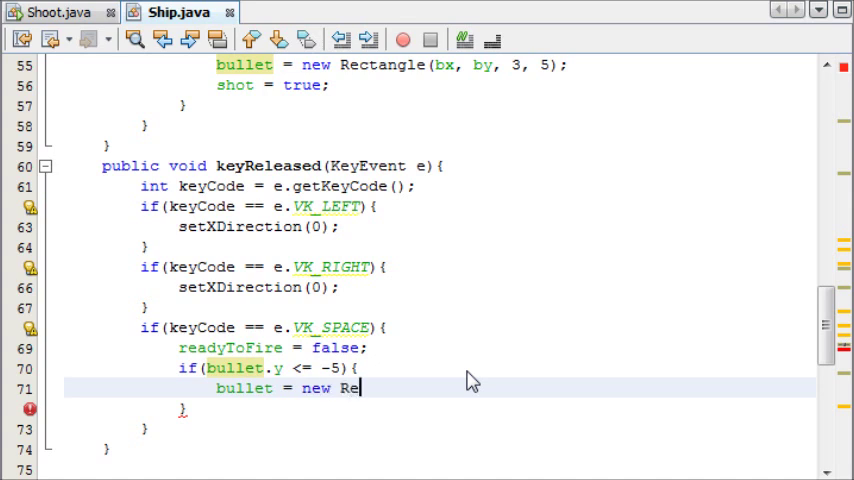
pyautogui.write('ctangle(')
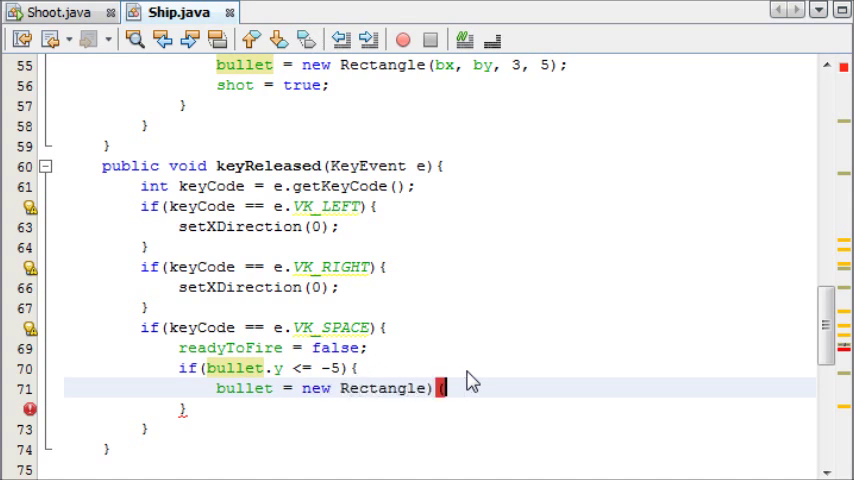
pyautogui.write(')')
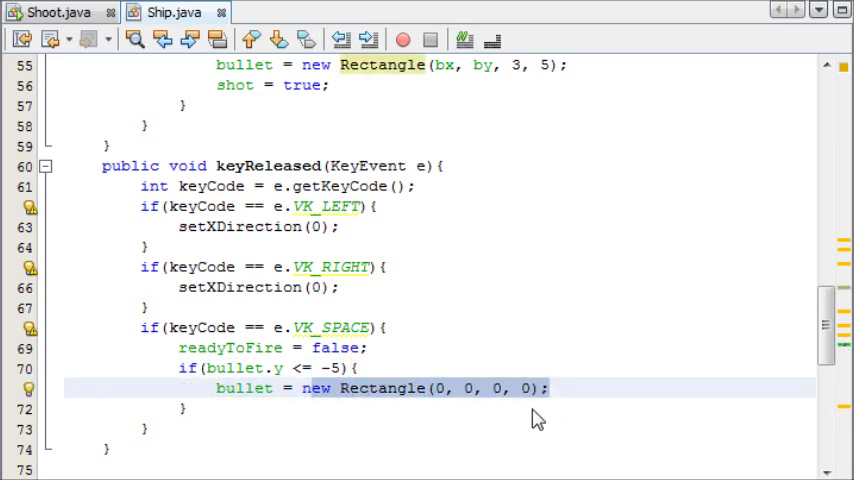
pyautogui.write('shot = false;')
pyautogui.write('readyToFire = true;')
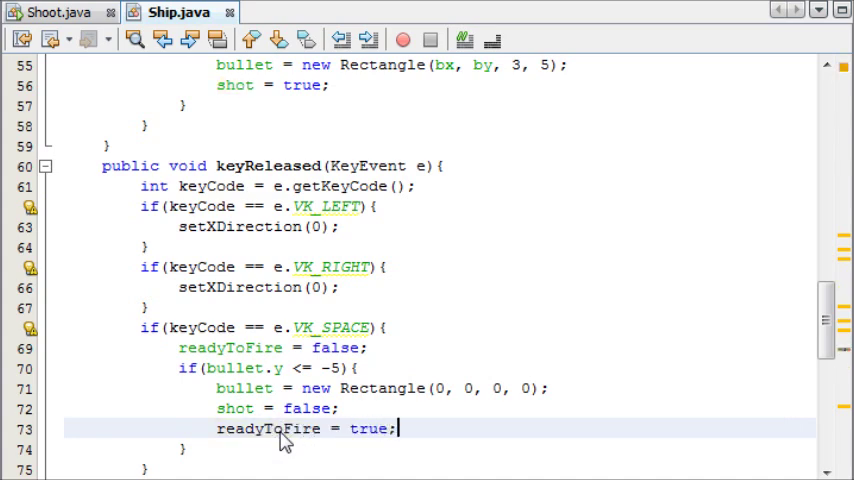
pyautogui.scroll(-3)
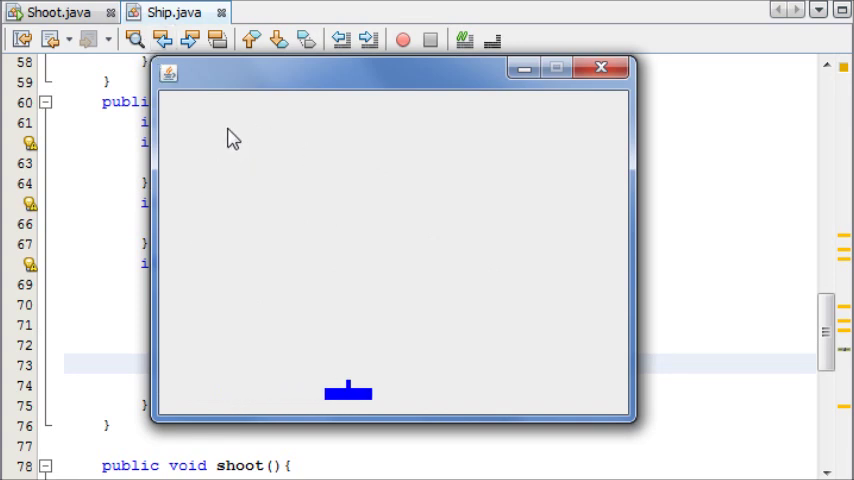
# Press the Left arrow key in the running game
pyautogui.press('Left')
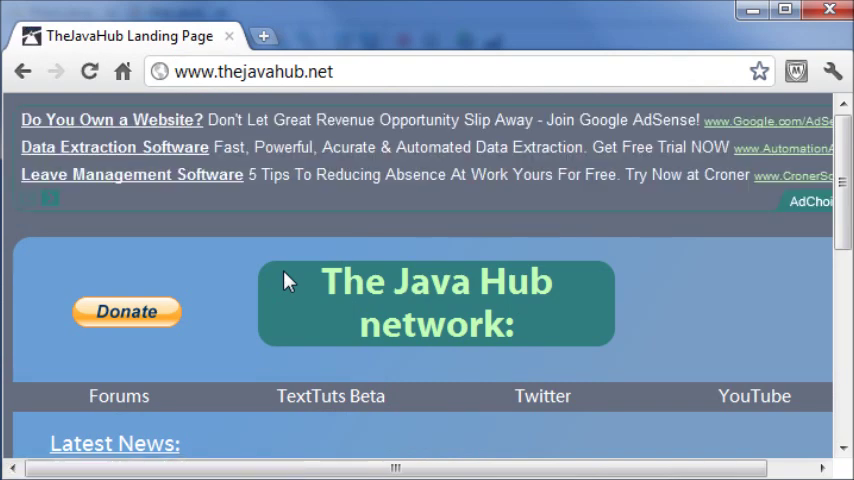
pyautogui.scroll(-3)
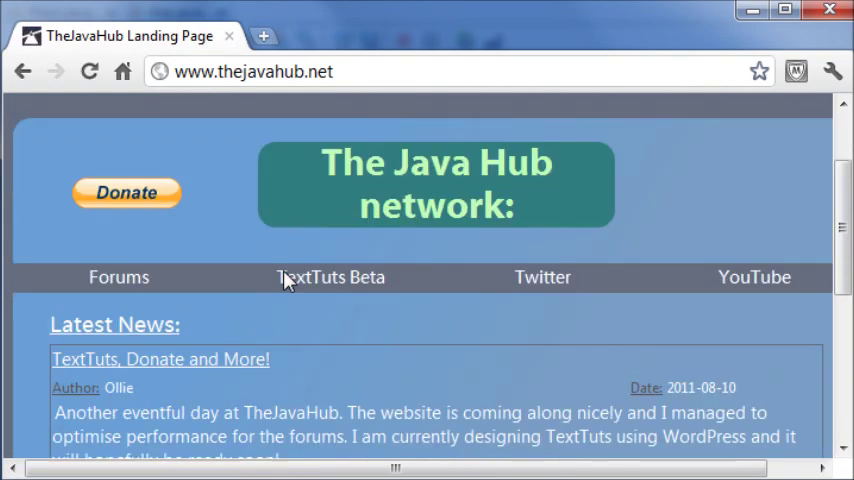
pyautogui.scroll(-3)
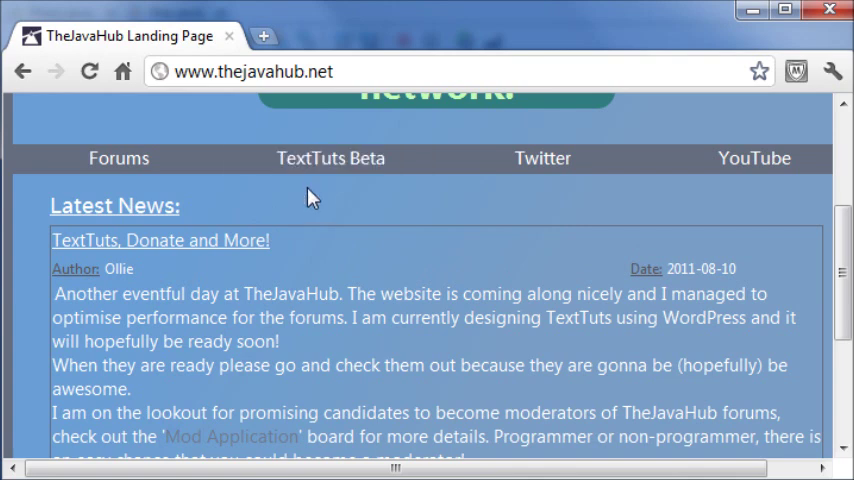
pyautogui.moveTo(373, 158)
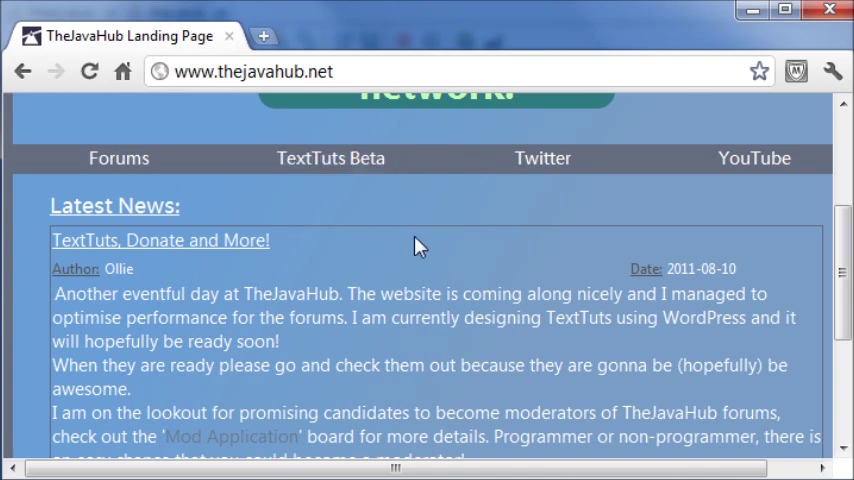
pyautogui.moveTo(476, 262)
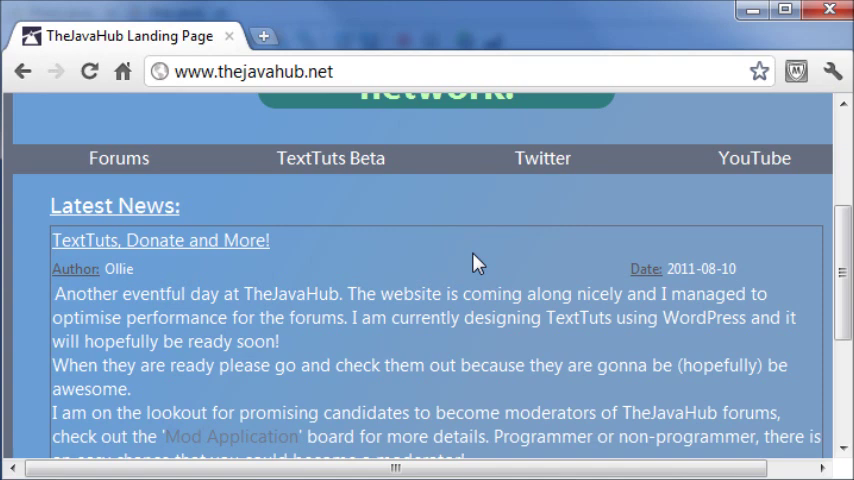
pyautogui.moveTo(335, 170)
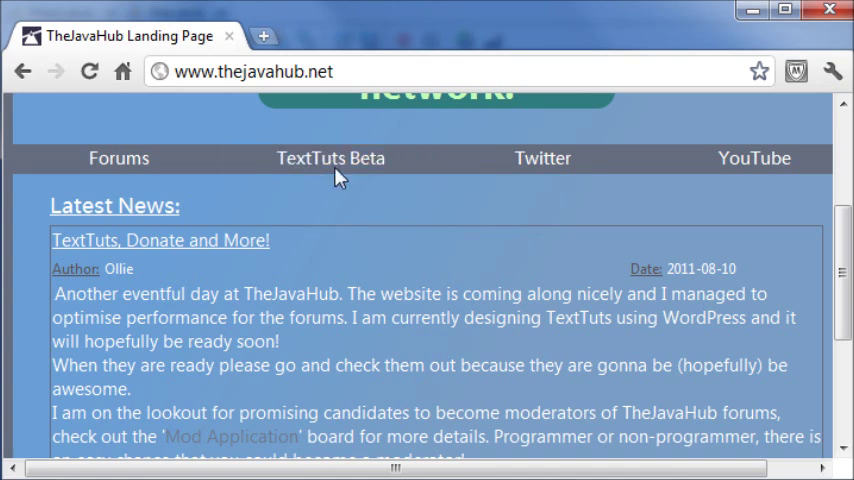
pyautogui.moveTo(680, 58)
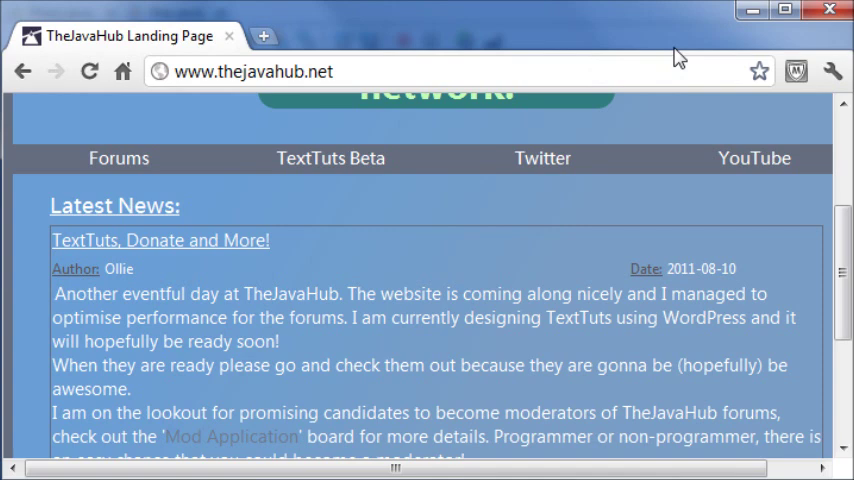
pyautogui.moveTo(704, 68)
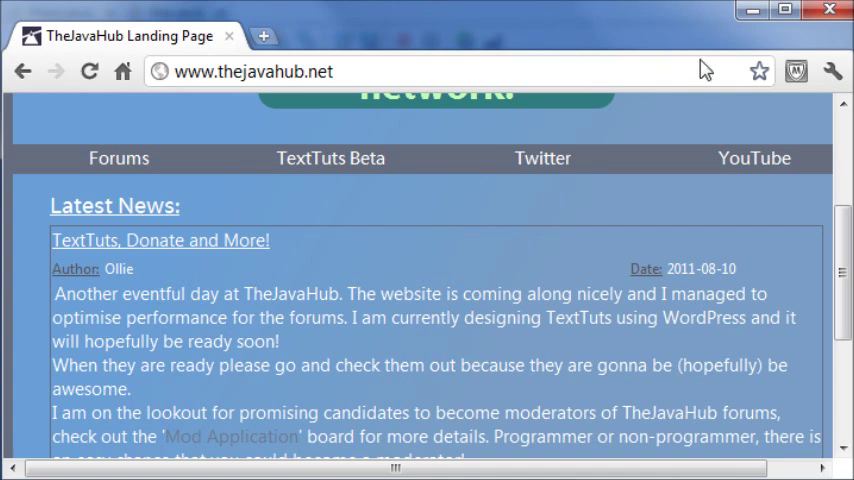